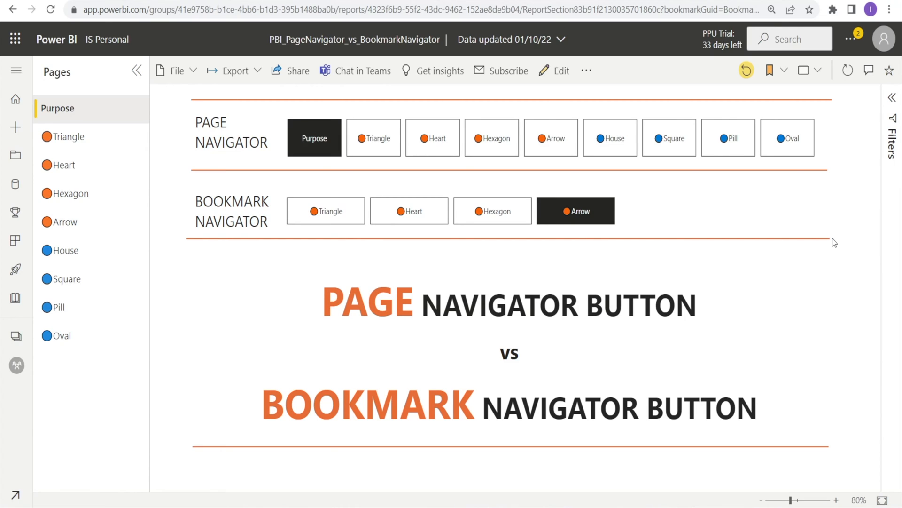
{"action": "mouse_move", "coordinate": [144, 425]}
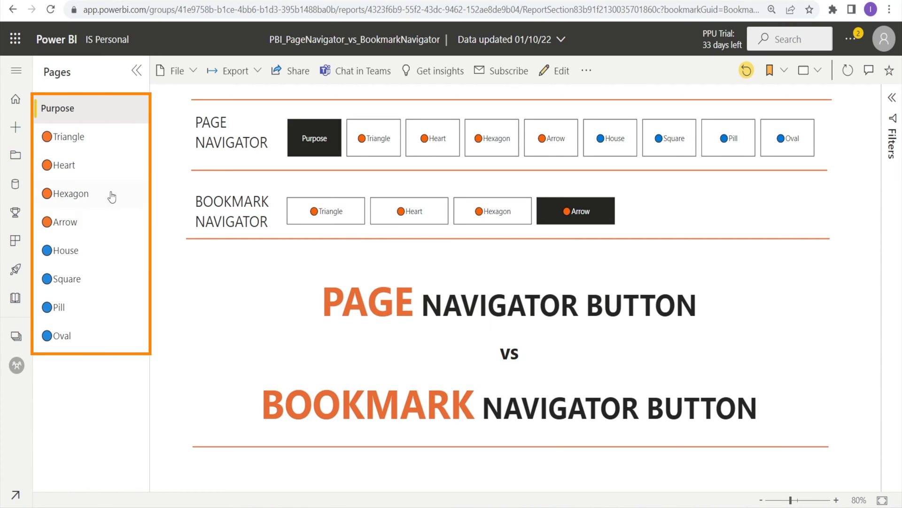
- Step through the Triangle, Heart, Hexagon, Arrow and House pages in the Pages pane
{"action": "left_click", "coordinate": [67, 136]}
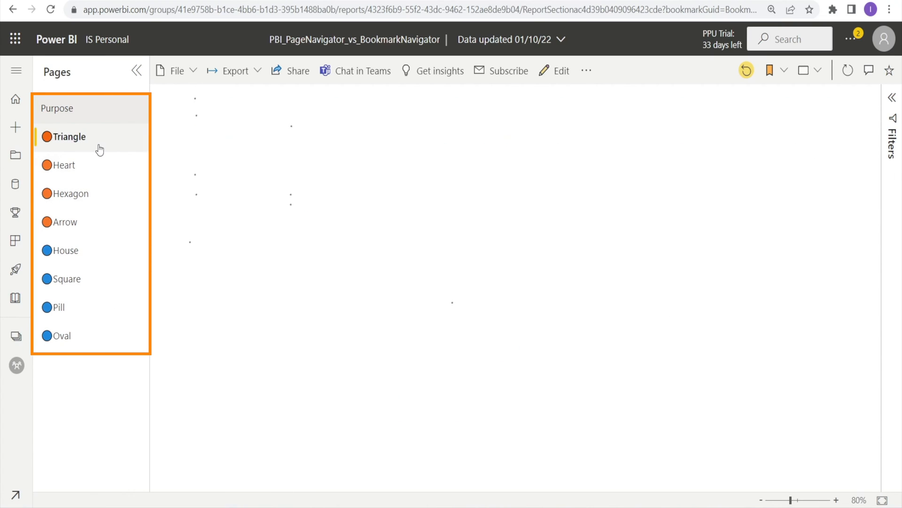
{"action": "left_click", "coordinate": [69, 136]}
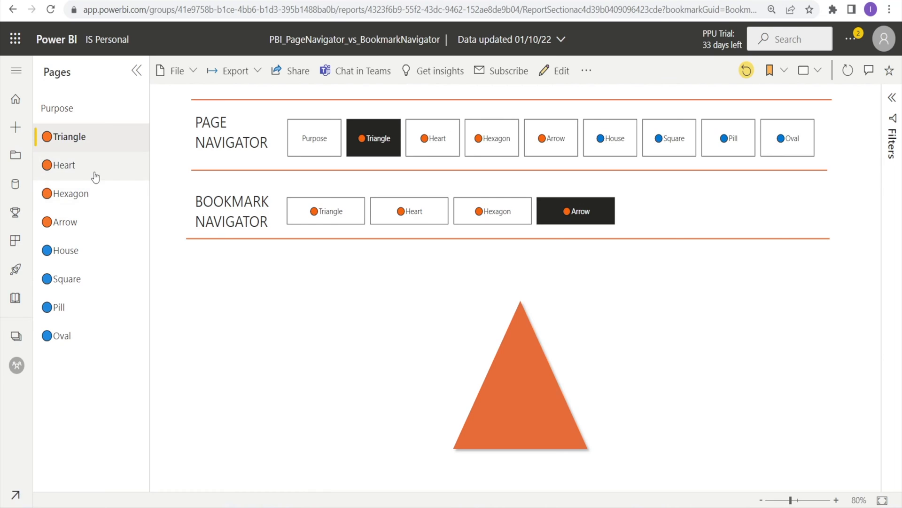
{"action": "left_click", "coordinate": [70, 194]}
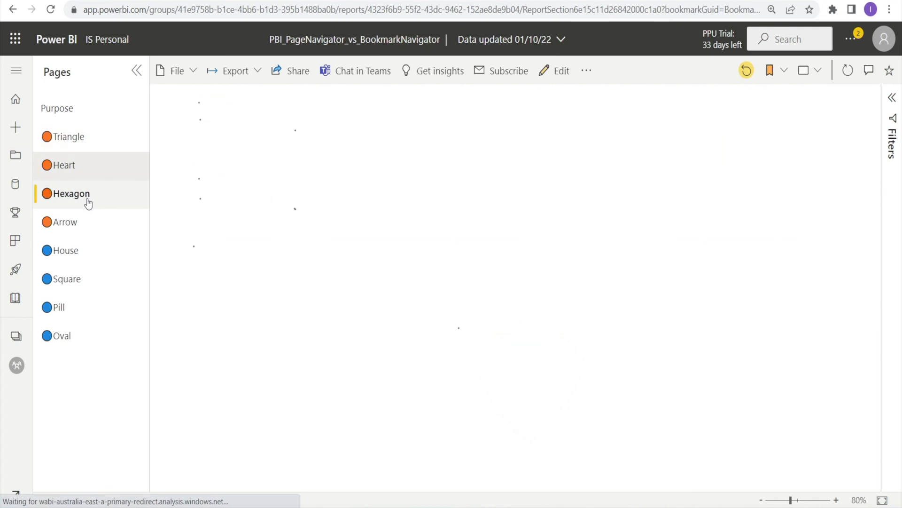
{"action": "left_click", "coordinate": [65, 222]}
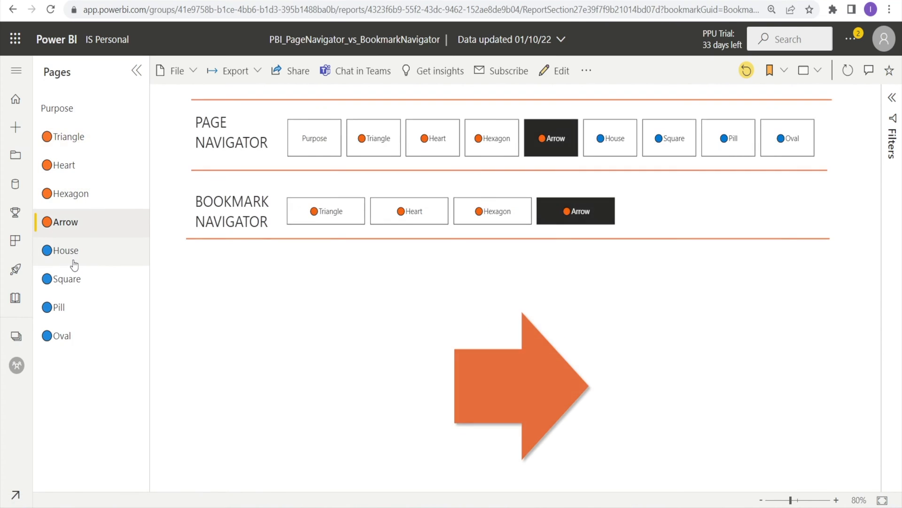
{"action": "left_click", "coordinate": [65, 250]}
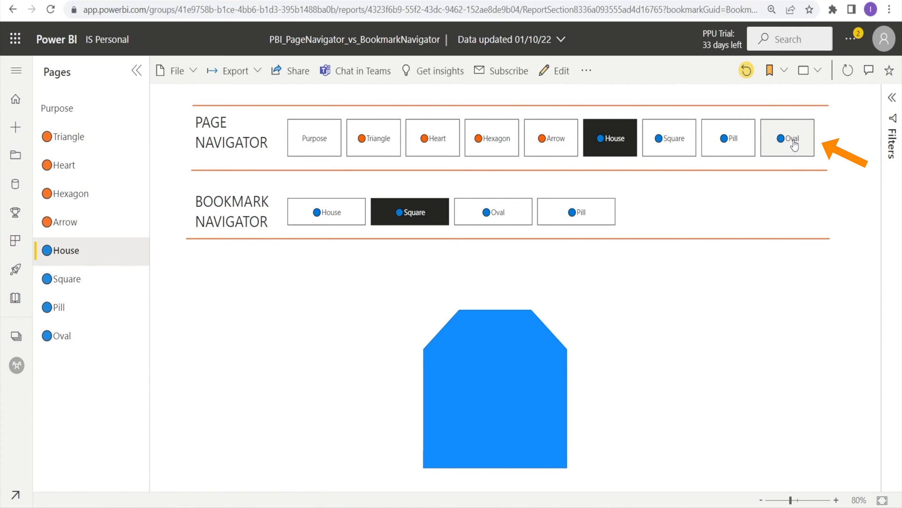
- Jump to the Oval page via the navigator, then apply the Oval and Square bookmarks
{"action": "left_click", "coordinate": [787, 138]}
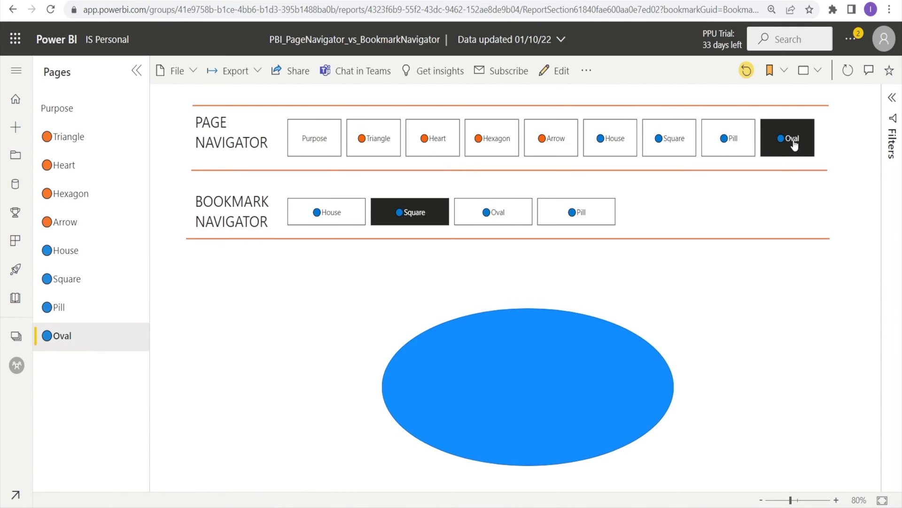
{"action": "mouse_move", "coordinate": [651, 378]}
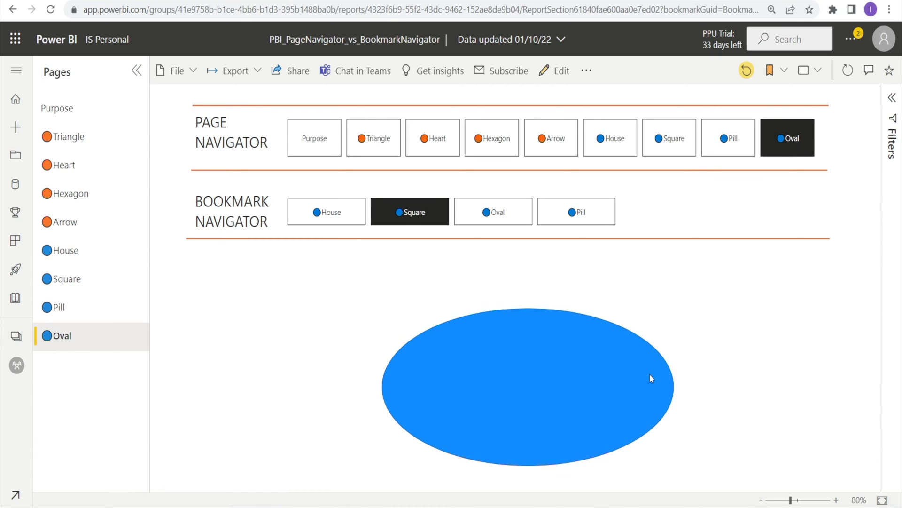
{"action": "mouse_move", "coordinate": [493, 211]}
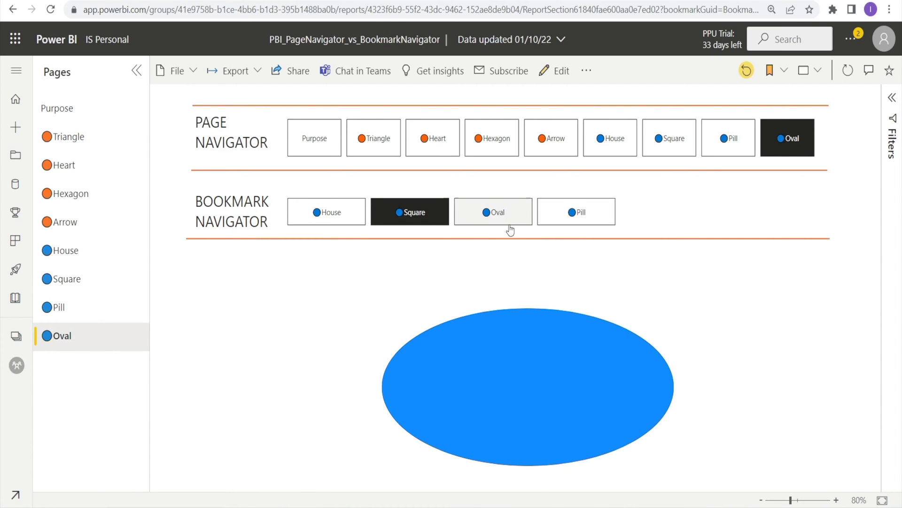
{"action": "left_click", "coordinate": [493, 211]}
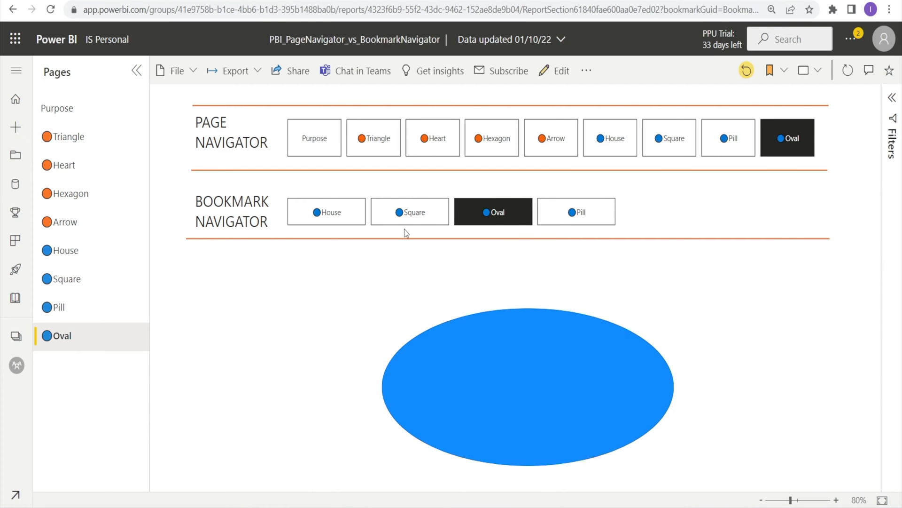
{"action": "left_click", "coordinate": [410, 211]}
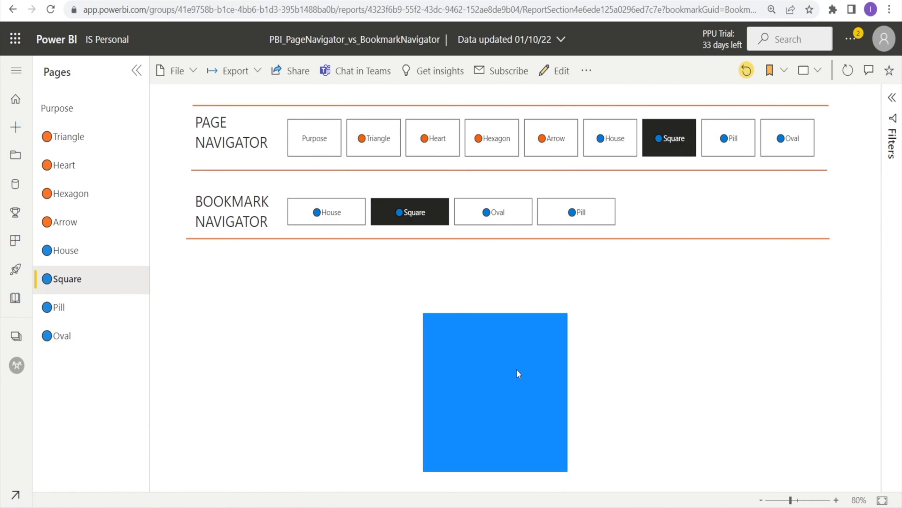
{"action": "left_click", "coordinate": [559, 70]}
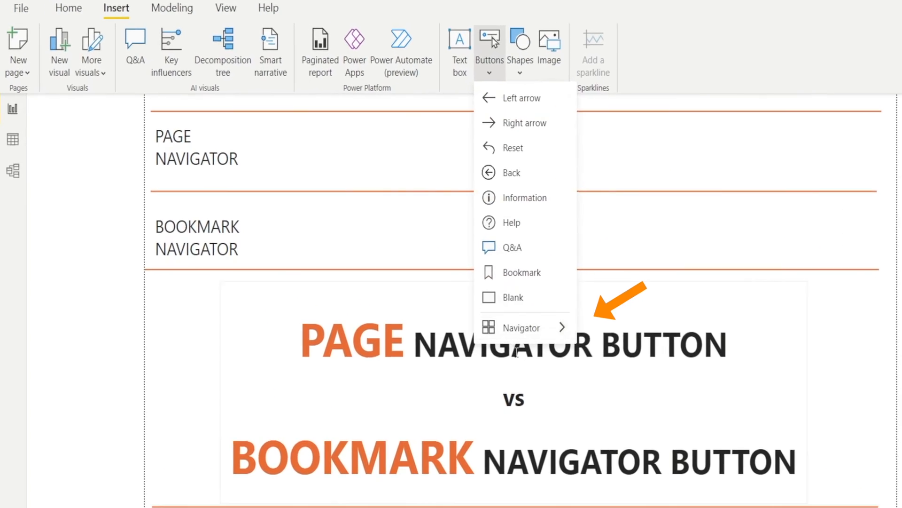
{"action": "mouse_move", "coordinate": [522, 327]}
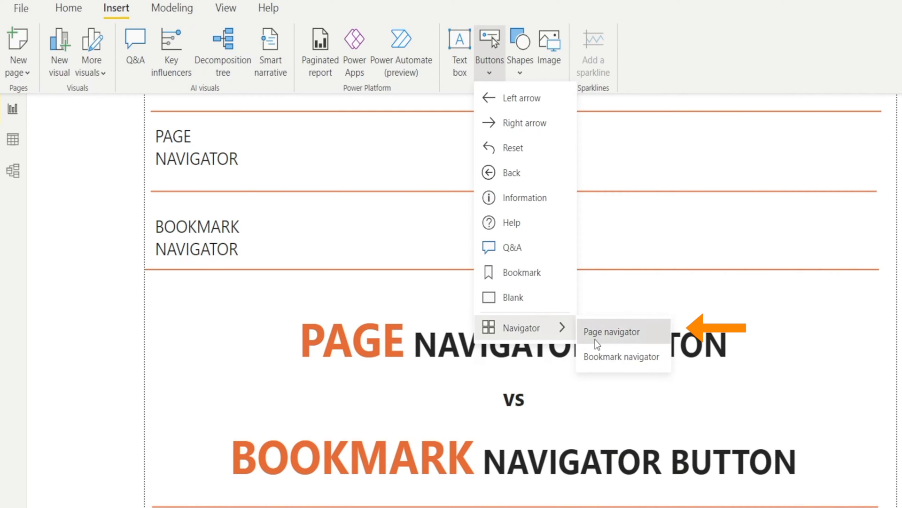
- Insert a page navigator with a button for each of the nine report pages
{"action": "left_click", "coordinate": [611, 332]}
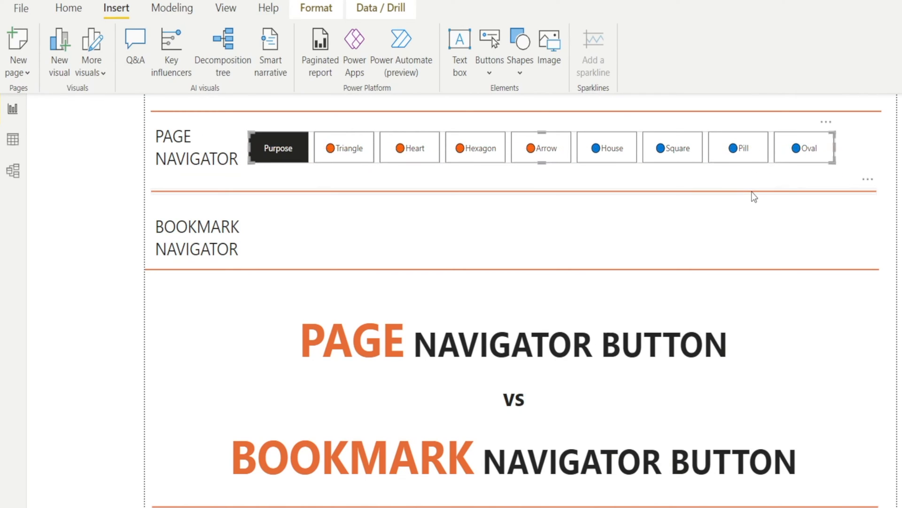
{"action": "mouse_move", "coordinate": [322, 163]}
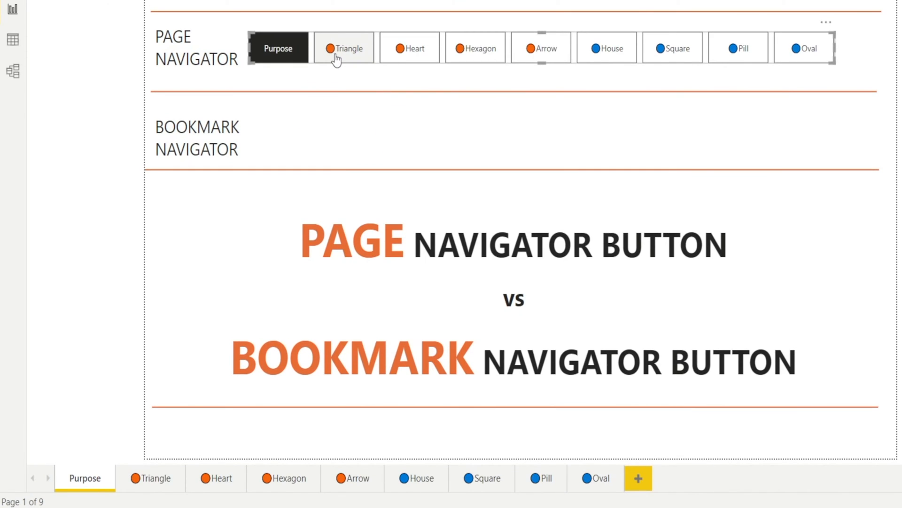
- Test the navigator by jumping to Triangle and House and returning to Purpose
{"action": "left_click", "coordinate": [344, 48]}
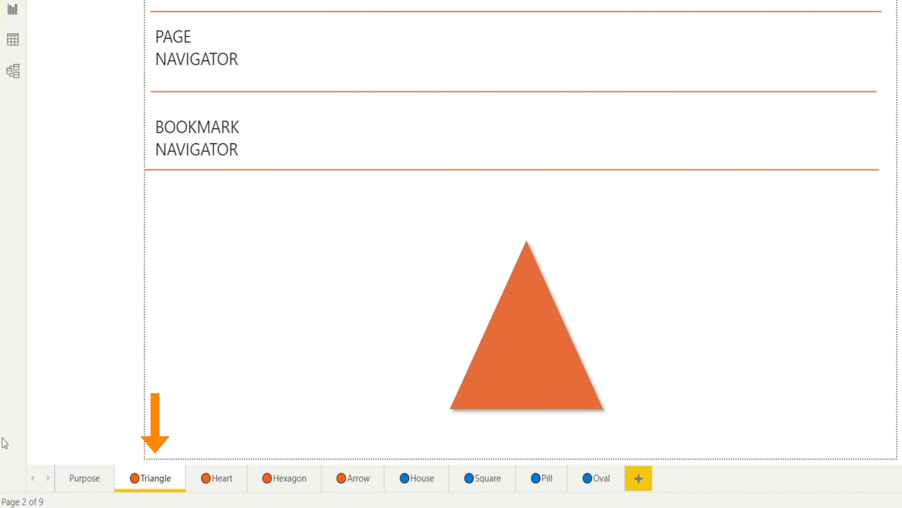
{"action": "left_click", "coordinate": [84, 477]}
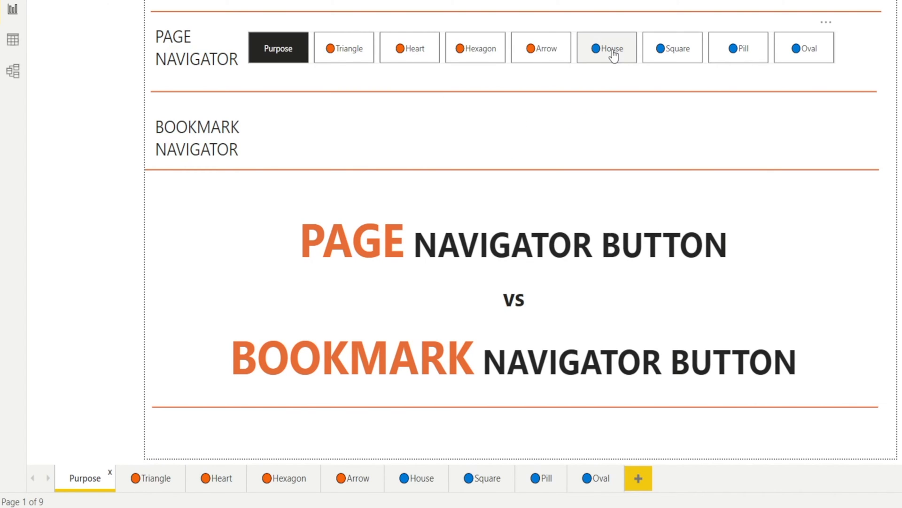
{"action": "left_click", "coordinate": [607, 47]}
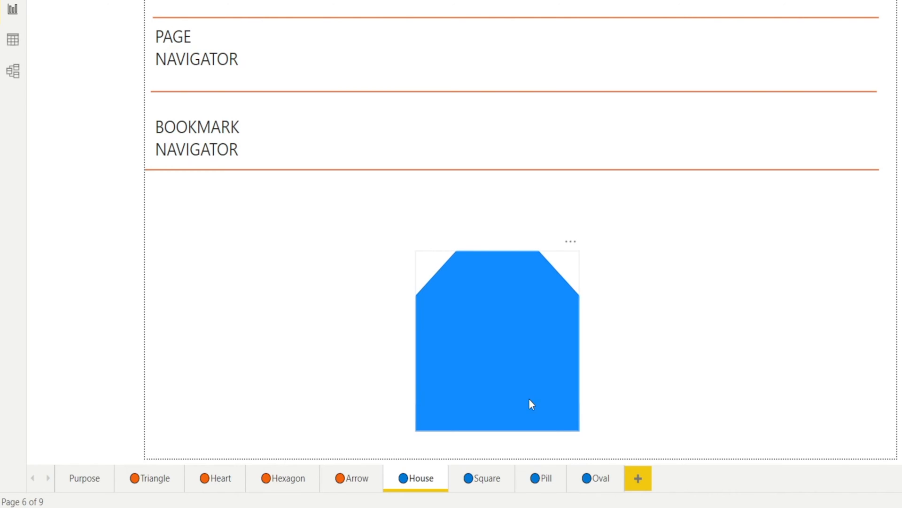
{"action": "left_click", "coordinate": [83, 477]}
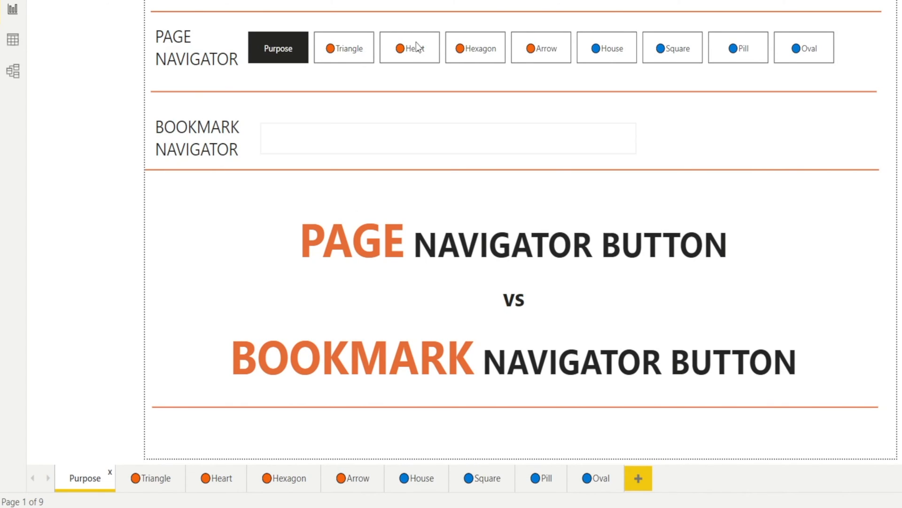
- Copy the page navigator and paste it onto the Triangle, Heart, Hexagon, Arrow and Oval pages
{"action": "left_click", "coordinate": [278, 47]}
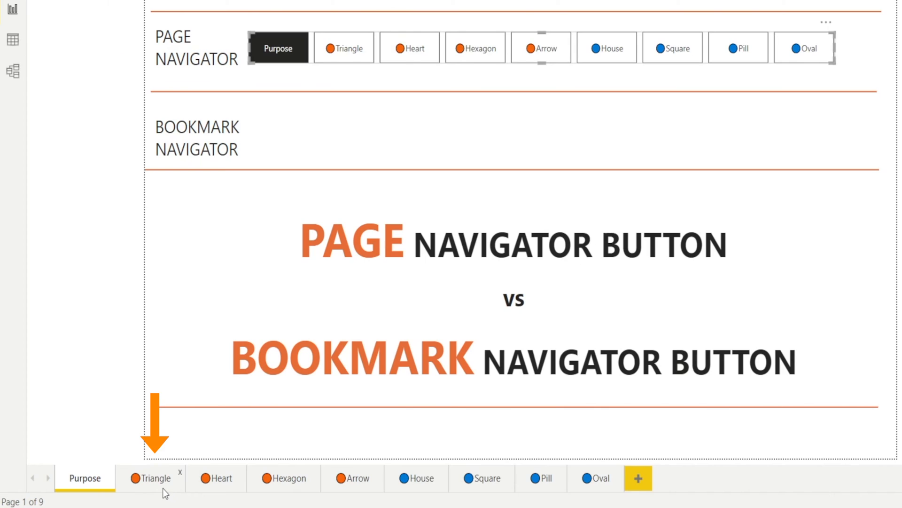
{"action": "left_click", "coordinate": [153, 477]}
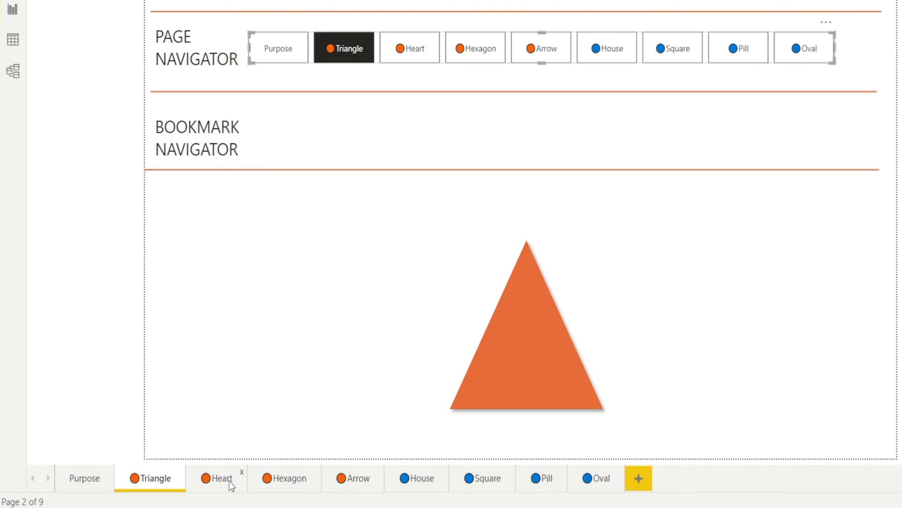
{"action": "left_click", "coordinate": [217, 477]}
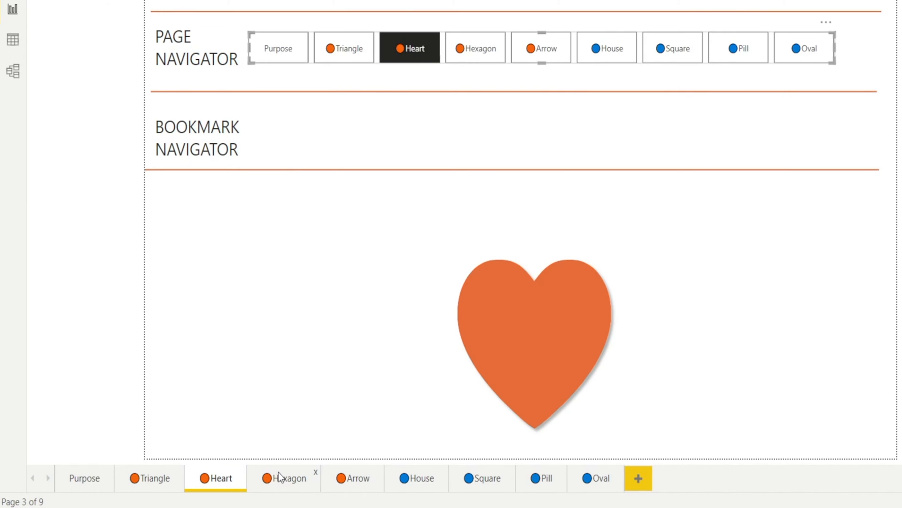
{"action": "left_click", "coordinate": [285, 478]}
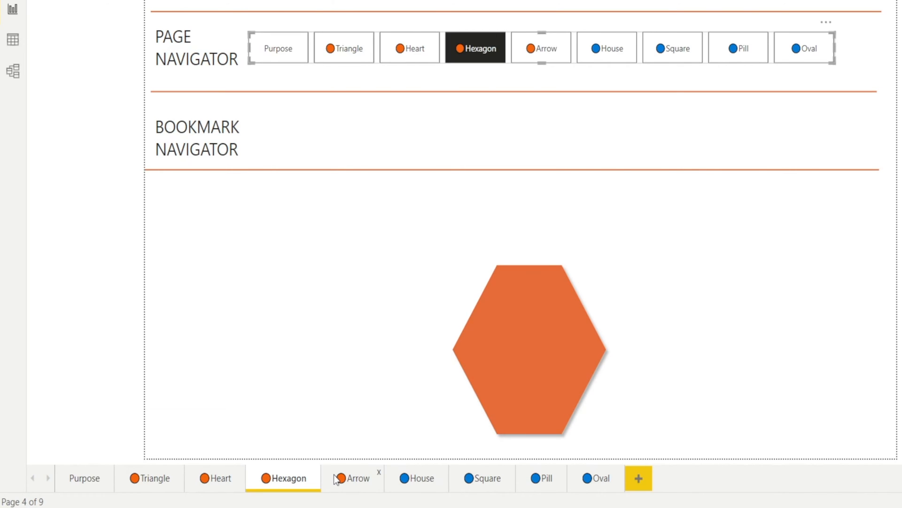
{"action": "left_click", "coordinate": [416, 477]}
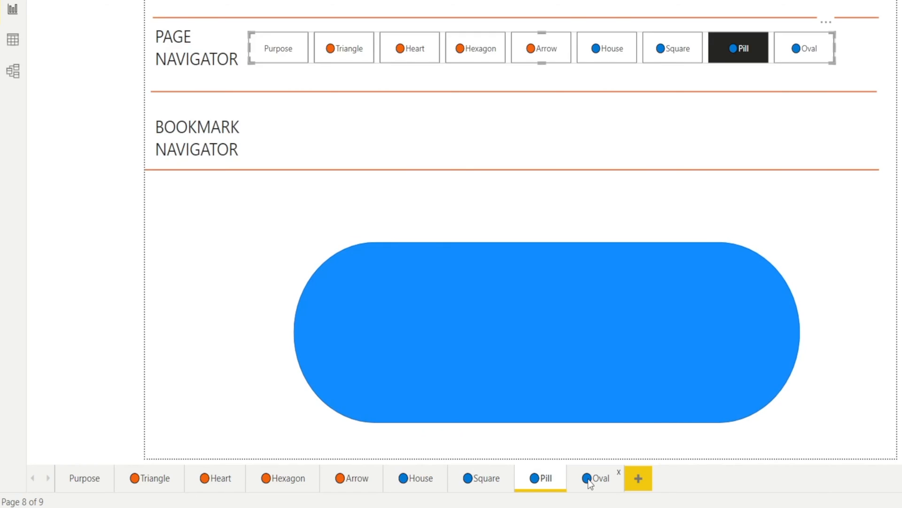
{"action": "left_click", "coordinate": [601, 477]}
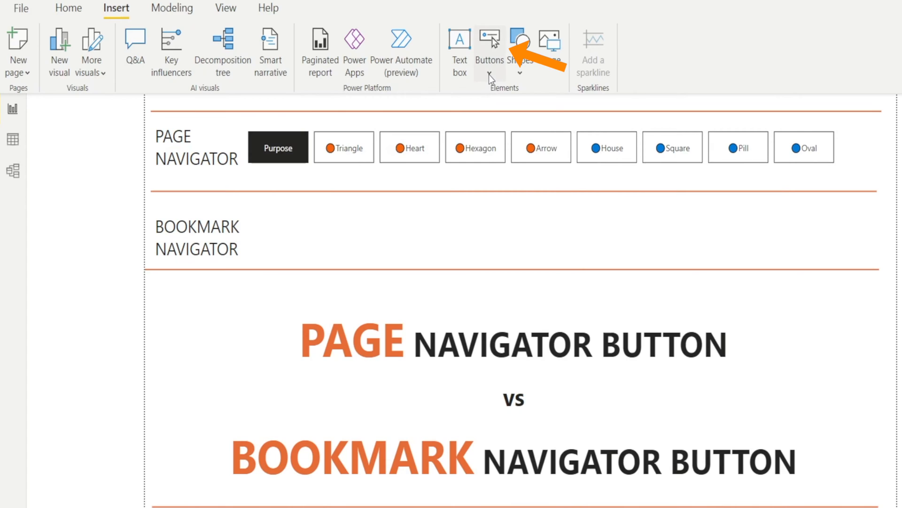
- Show the list of insertable button types to add a bookmark navigator
{"action": "left_click", "coordinate": [489, 52]}
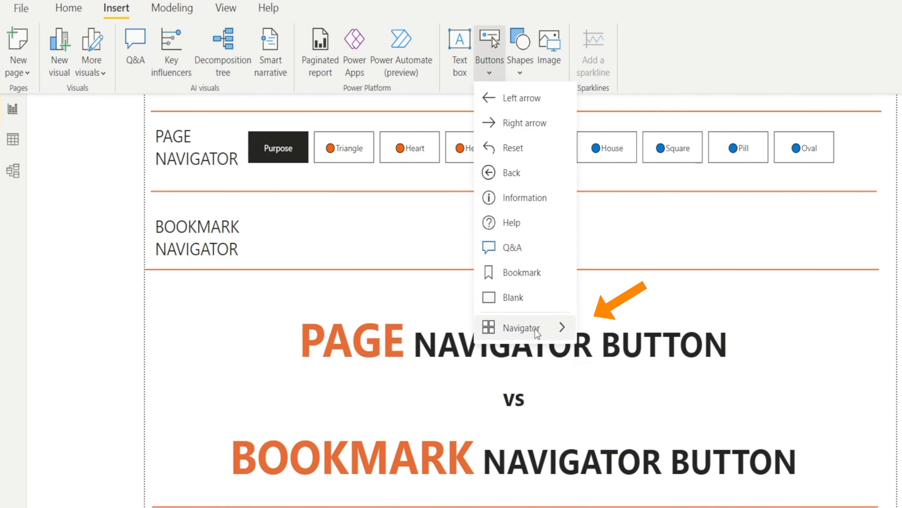
{"action": "mouse_move", "coordinate": [520, 327]}
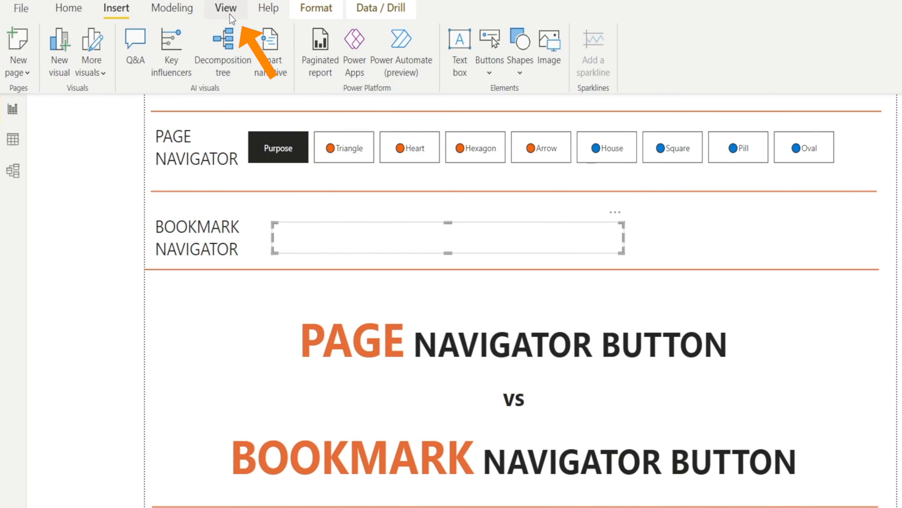
- Show the Bookmarks pane from the View options
{"action": "left_click", "coordinate": [225, 9]}
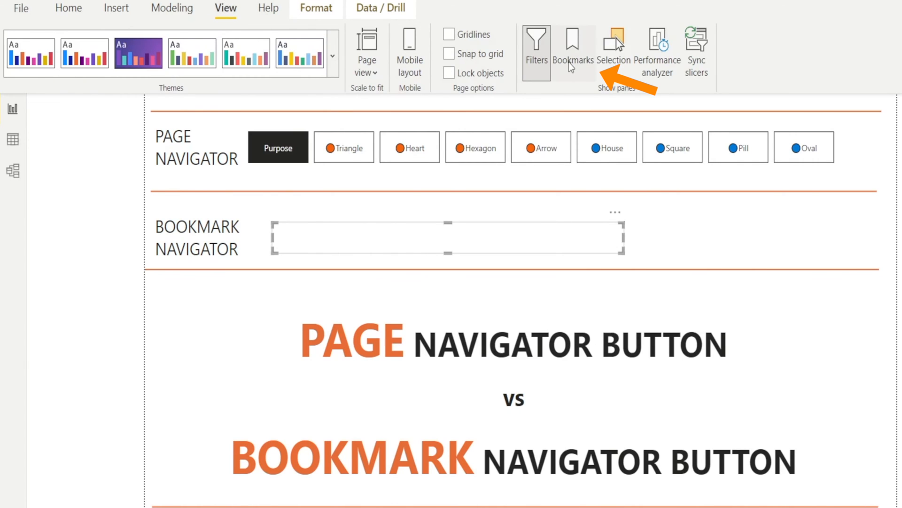
{"action": "left_click", "coordinate": [572, 51]}
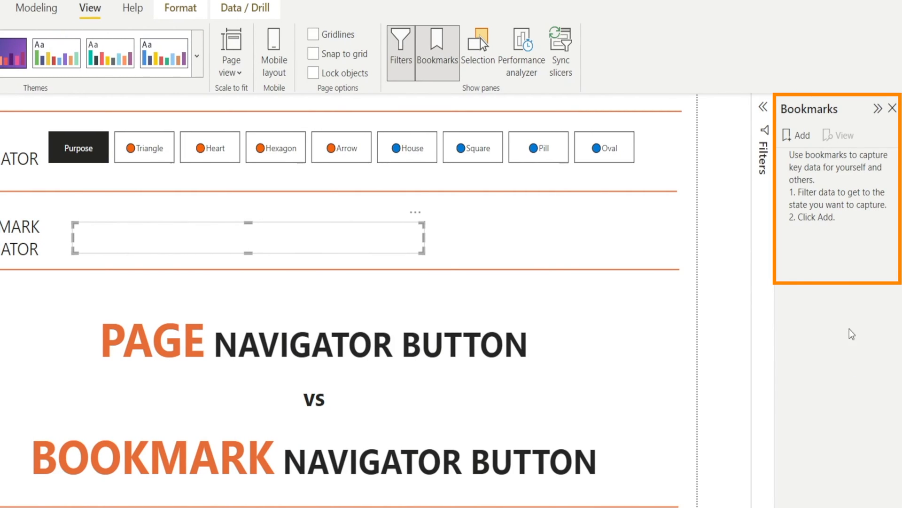
{"action": "mouse_move", "coordinate": [852, 379]}
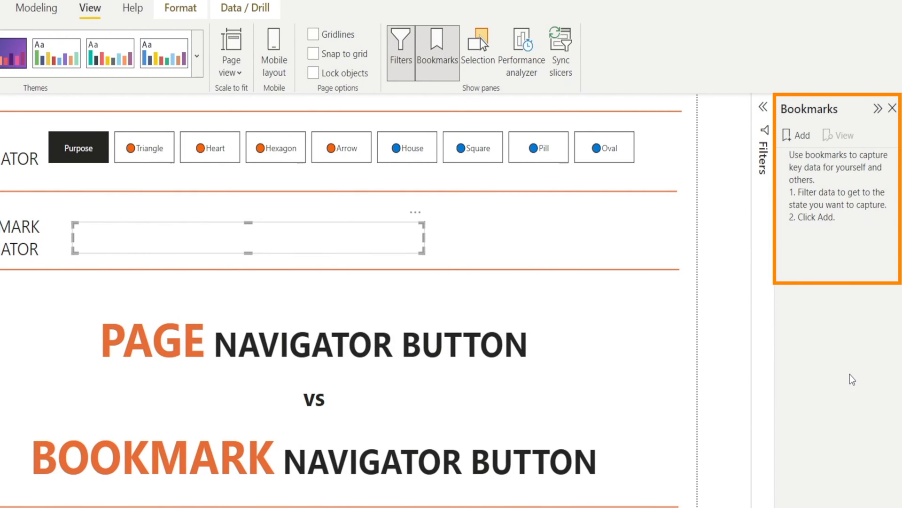
{"action": "mouse_move", "coordinate": [852, 316]}
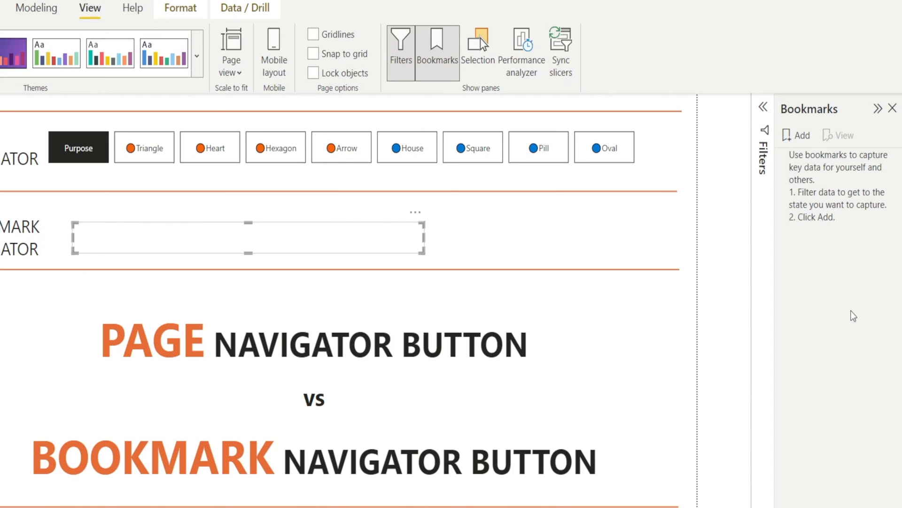
{"action": "mouse_move", "coordinate": [643, 278]}
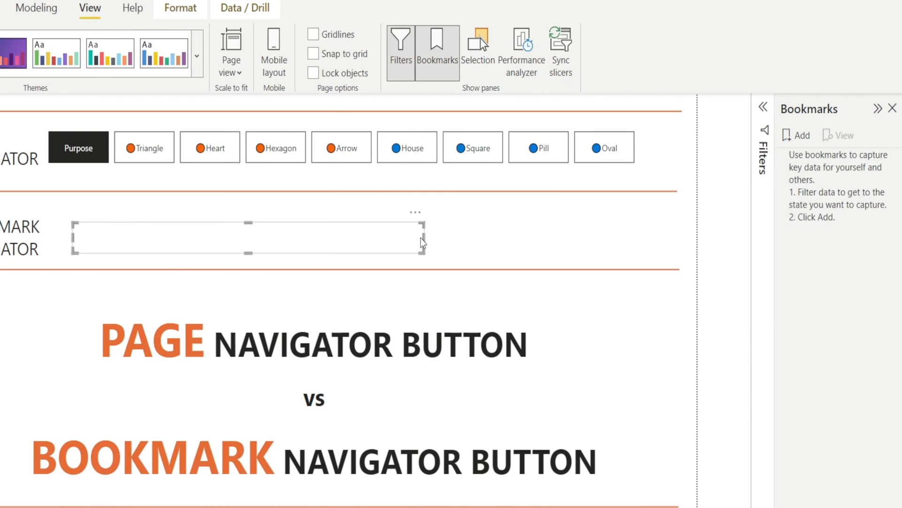
{"action": "mouse_move", "coordinate": [830, 289]}
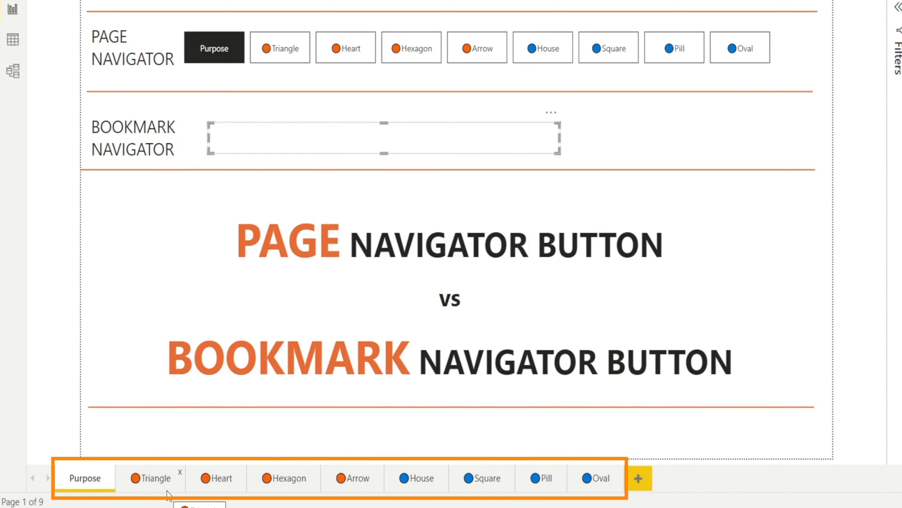
{"action": "mouse_move", "coordinate": [163, 482]}
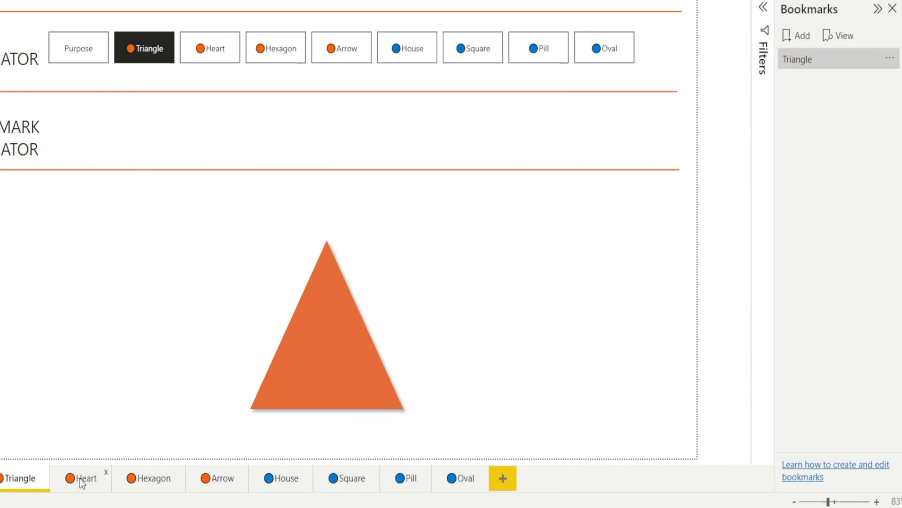
- Capture the Heart page as a new bookmark and rename it to Heart
{"action": "left_click", "coordinate": [85, 478]}
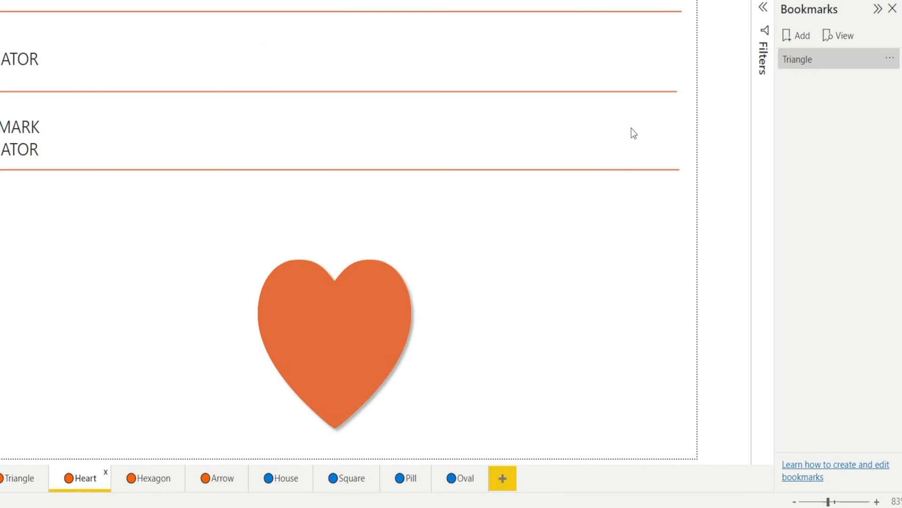
{"action": "left_click", "coordinate": [796, 35]}
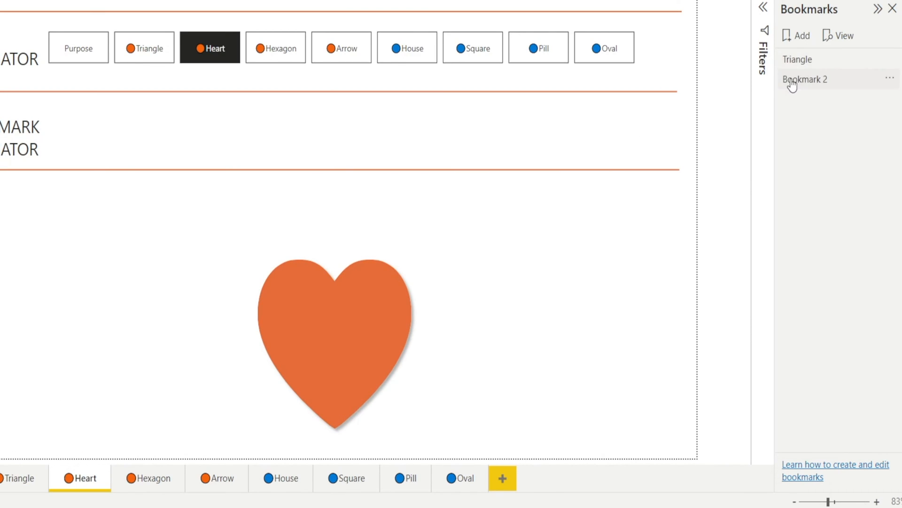
{"action": "double_click", "coordinate": [806, 79]}
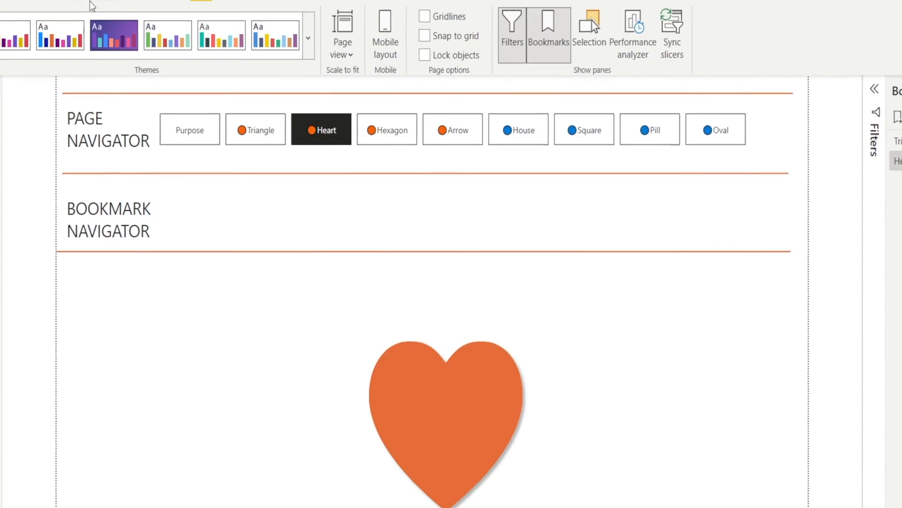
- Show the insertable button types on the Heart page to add a bookmark navigator
{"action": "left_click", "coordinate": [115, 8]}
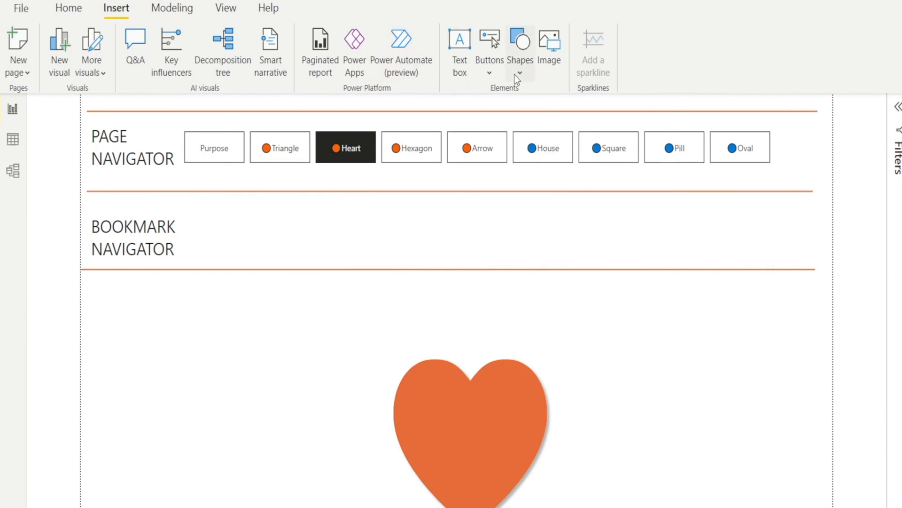
{"action": "left_click", "coordinate": [489, 43]}
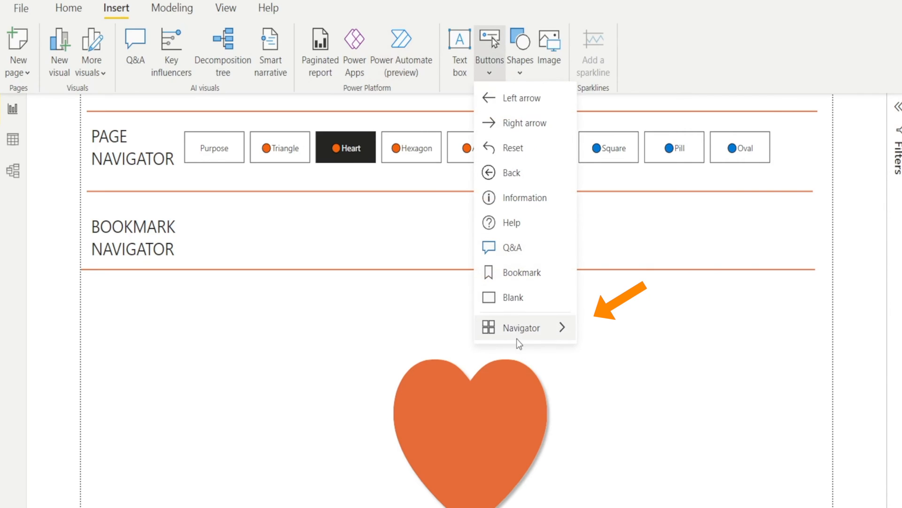
{"action": "mouse_move", "coordinate": [519, 327]}
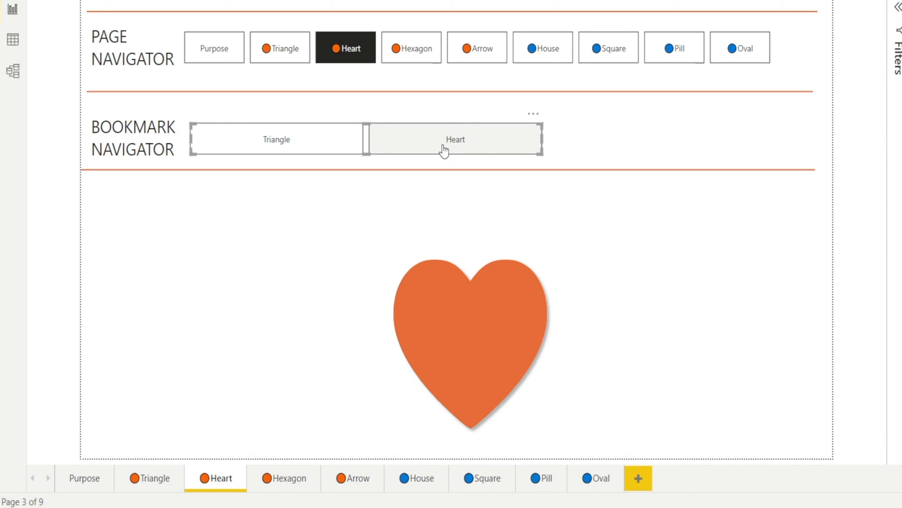
{"action": "mouse_move", "coordinate": [851, 198]}
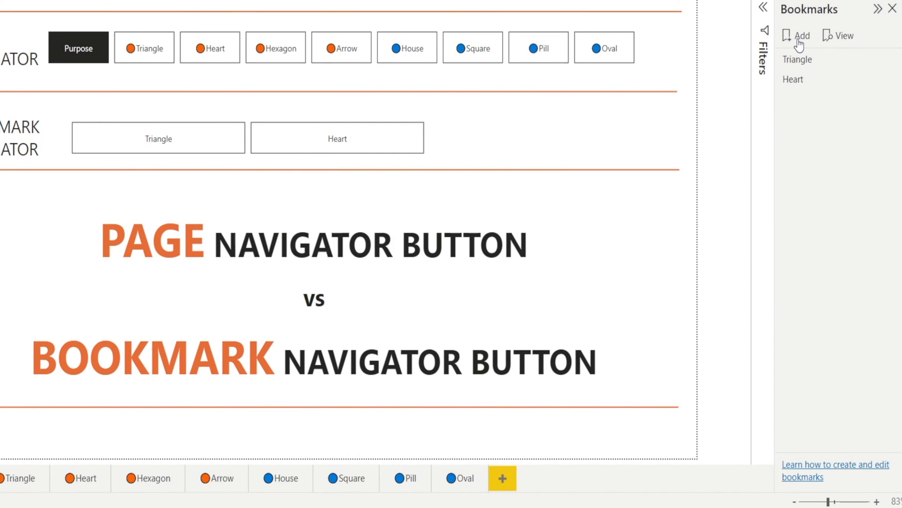
- Add a Purpose bookmark and move it to the top so the list reads Purpose, Triangle, Heart
{"action": "left_click", "coordinate": [801, 35]}
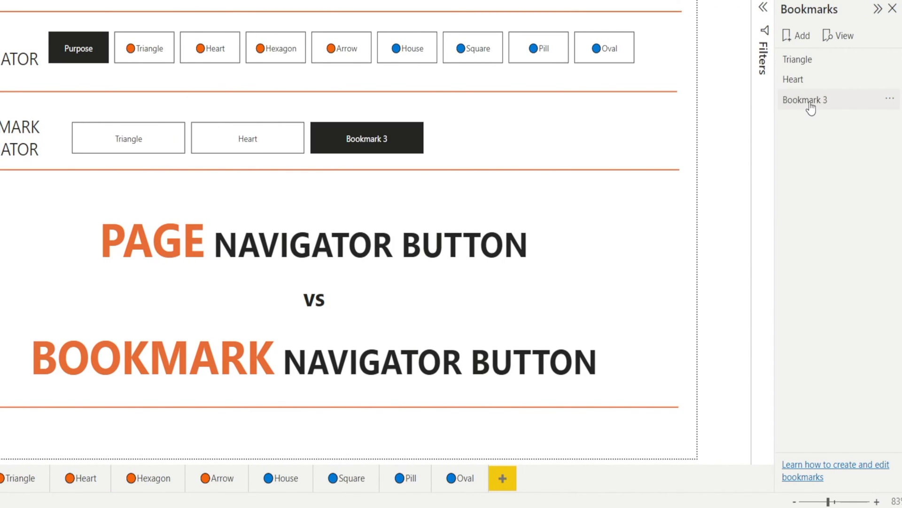
{"action": "double_click", "coordinate": [805, 99]}
{"action": "type", "text": "Purpose"}
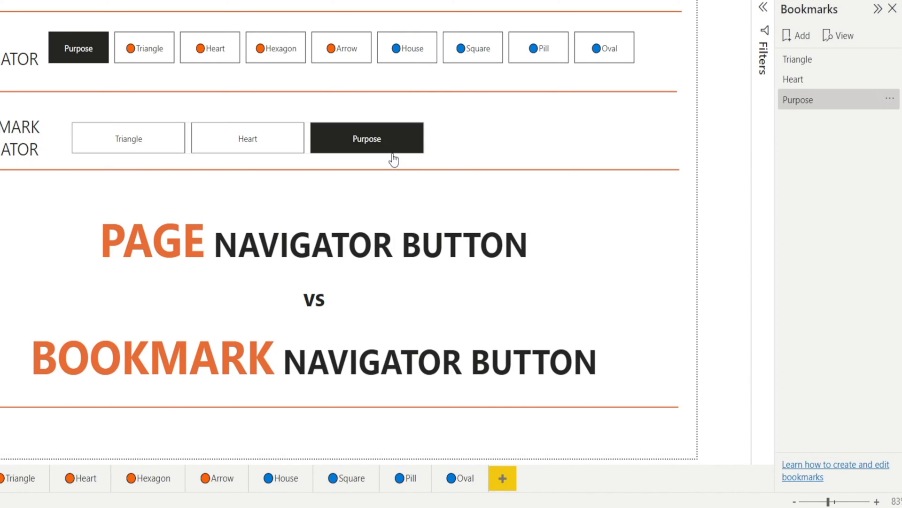
{"action": "mouse_move", "coordinate": [800, 100]}
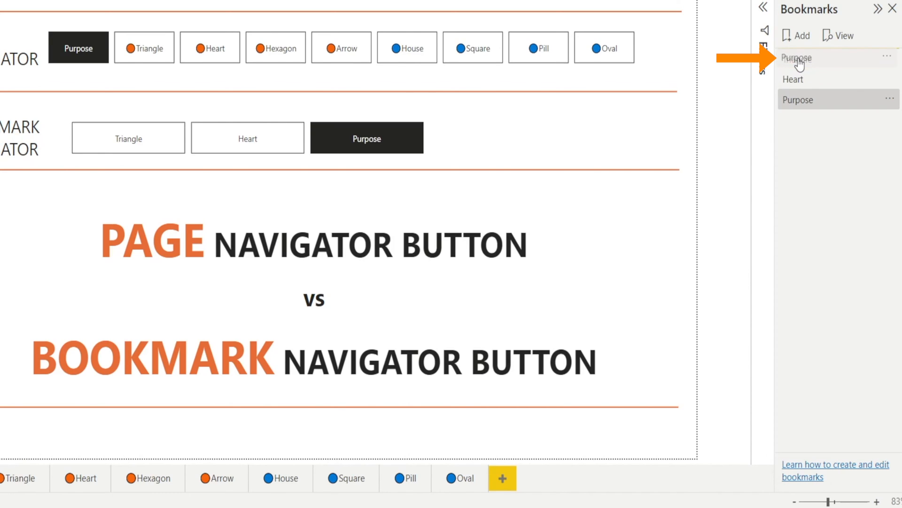
{"action": "left_click", "coordinate": [797, 58]}
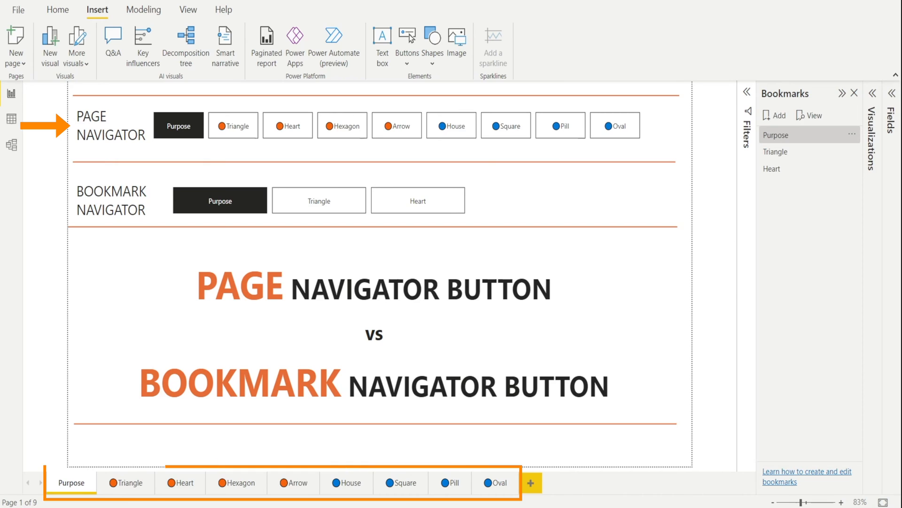
{"action": "mouse_move", "coordinate": [298, 483]}
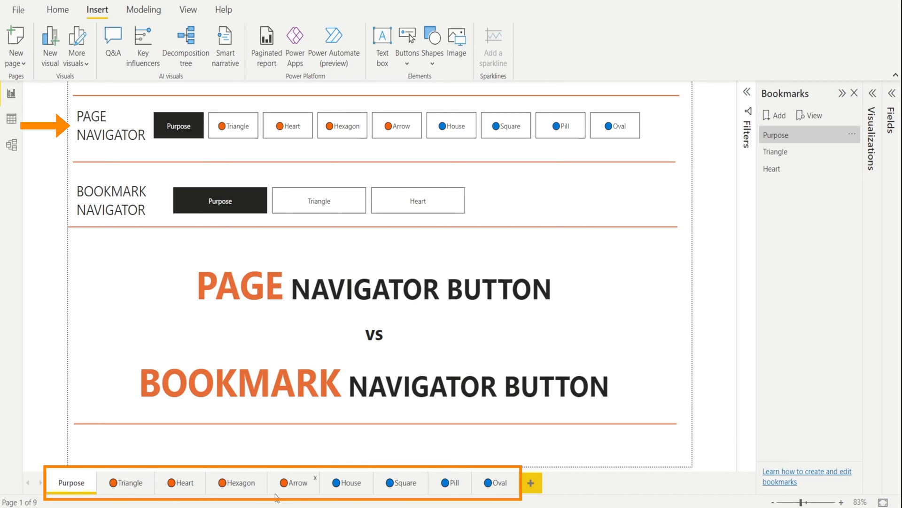
{"action": "mouse_move", "coordinate": [530, 484]}
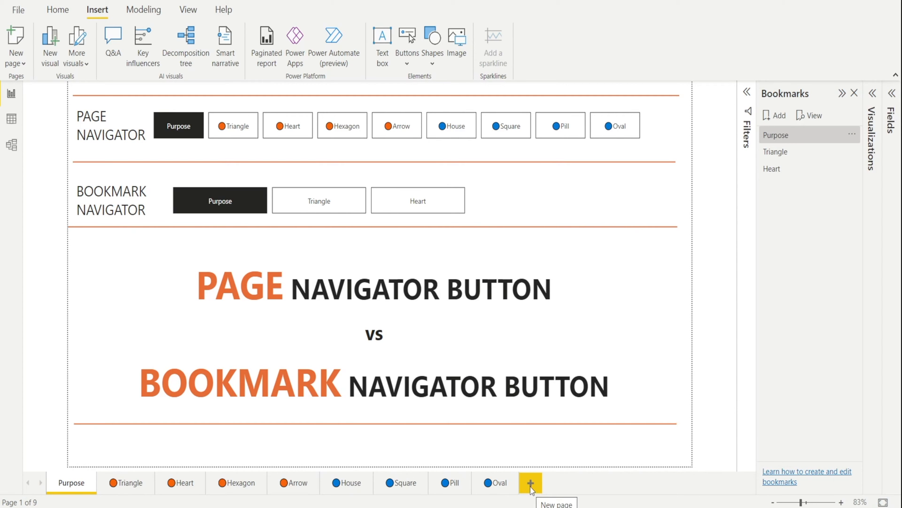
- Add a blank page named New so the page navigator on Purpose gains a New button
{"action": "left_click", "coordinate": [530, 482]}
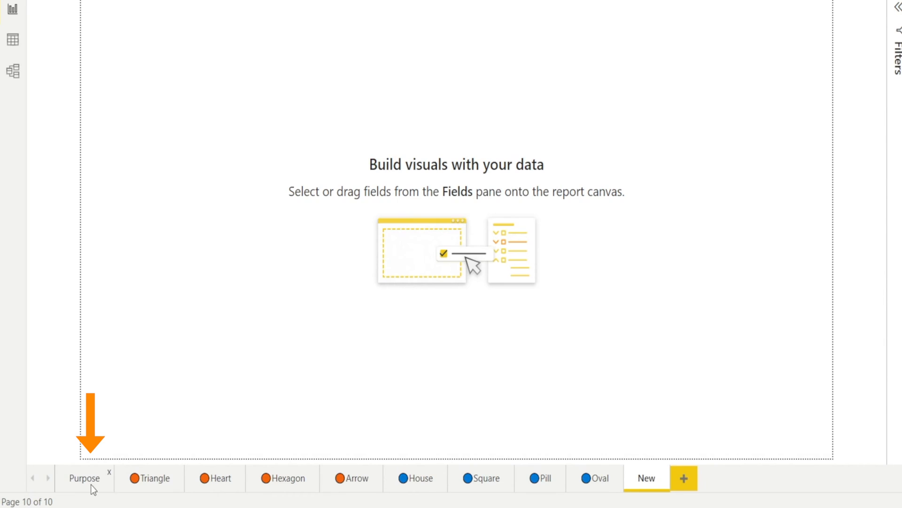
{"action": "left_click", "coordinate": [85, 478]}
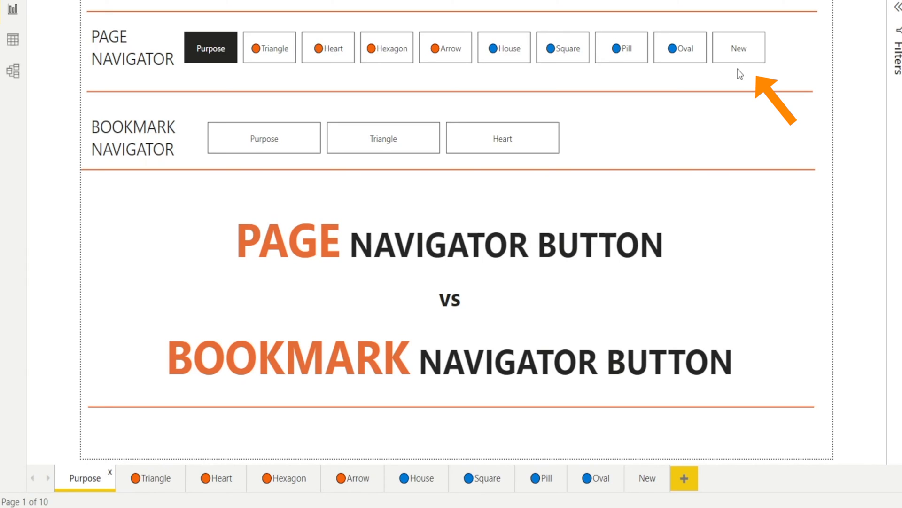
{"action": "mouse_move", "coordinate": [739, 48]}
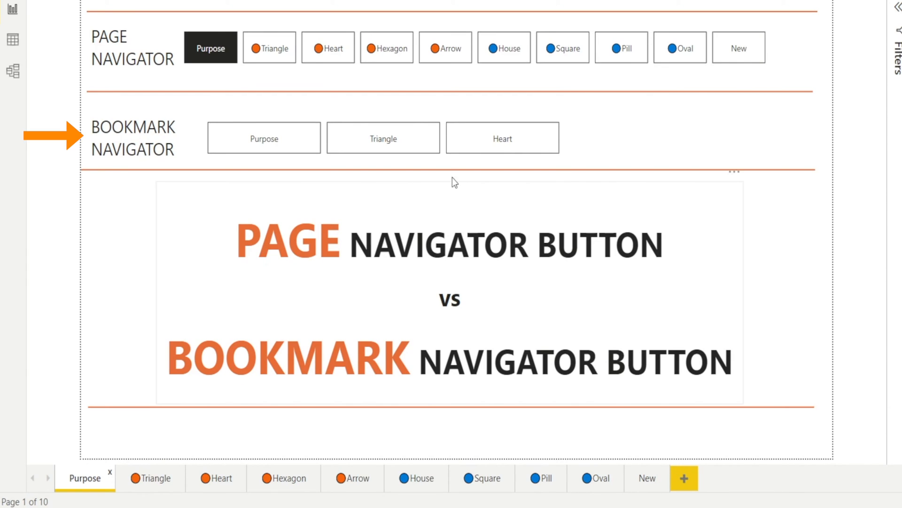
{"action": "mouse_move", "coordinate": [608, 146]}
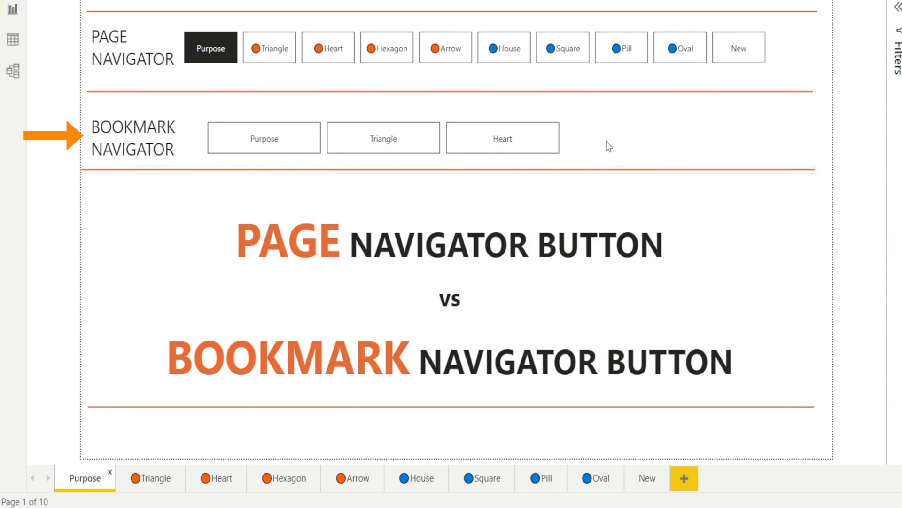
{"action": "mouse_move", "coordinate": [602, 160]}
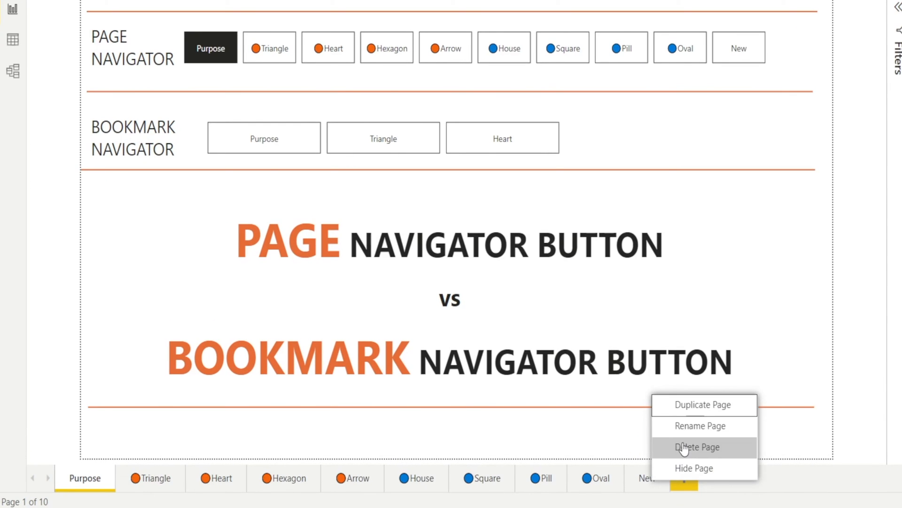
- Delete the New and Triangle pages, shrinking the page navigator to eight buttons
{"action": "left_click", "coordinate": [696, 447]}
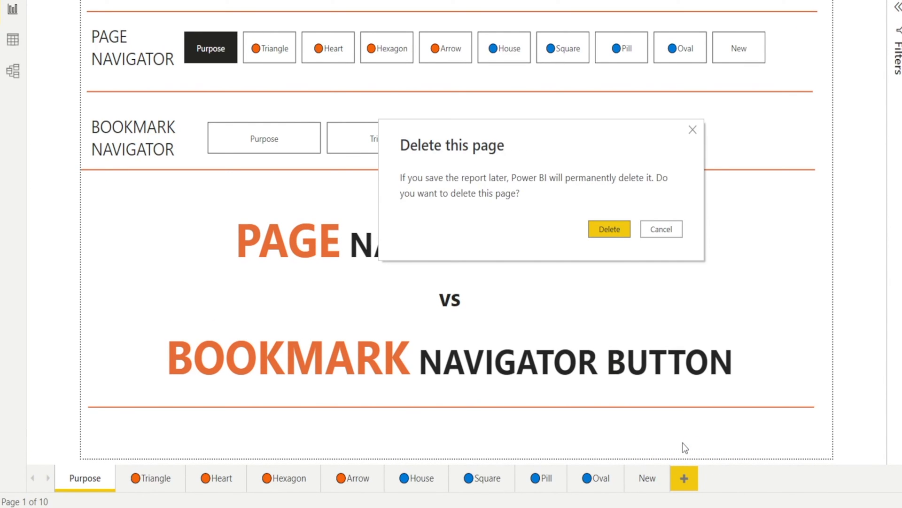
{"action": "left_click", "coordinate": [661, 228]}
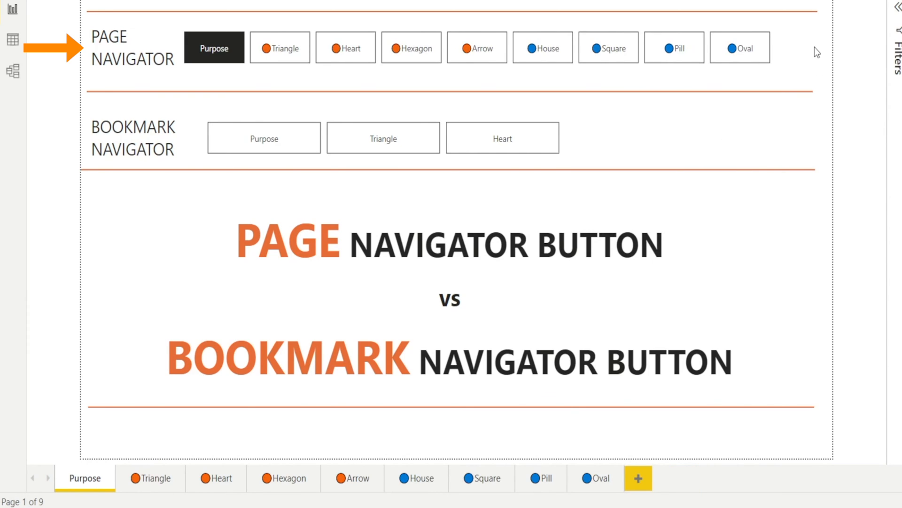
{"action": "mouse_move", "coordinate": [760, 107]}
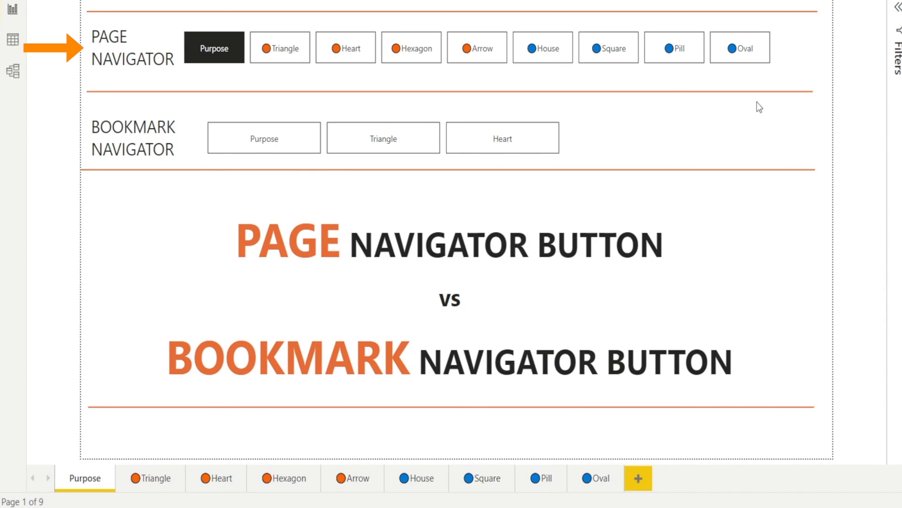
{"action": "mouse_move", "coordinate": [383, 138]}
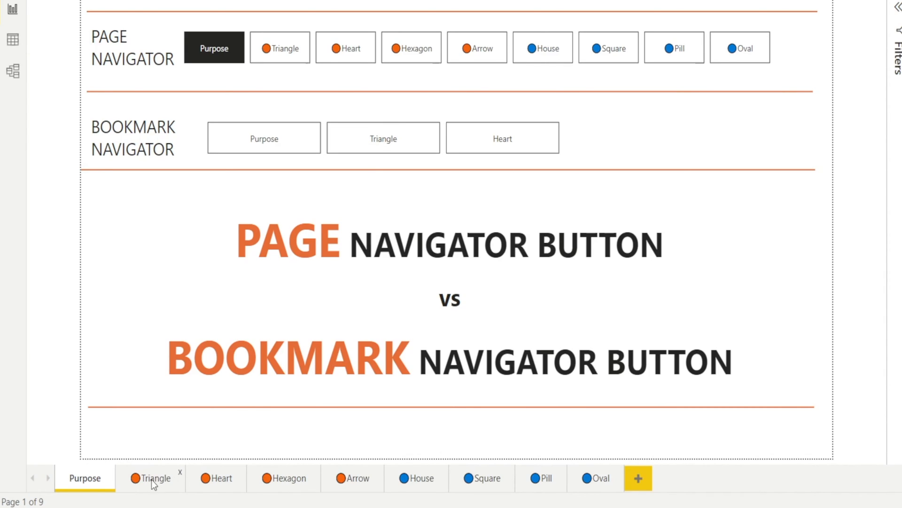
{"action": "right_click", "coordinate": [152, 477]}
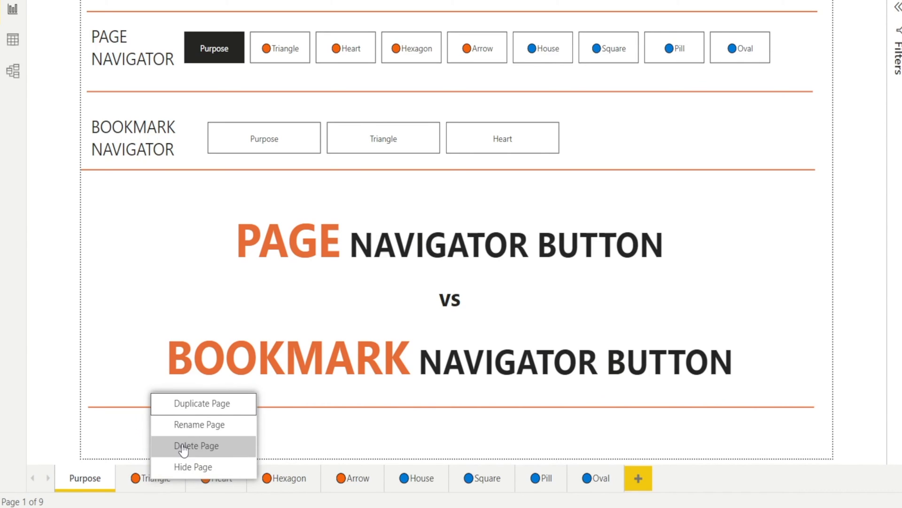
{"action": "left_click", "coordinate": [195, 445]}
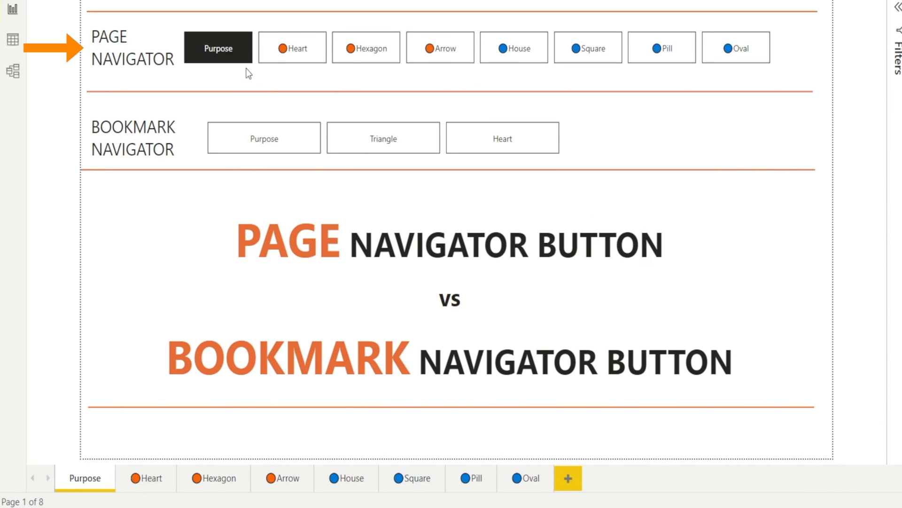
{"action": "mouse_move", "coordinate": [264, 140]}
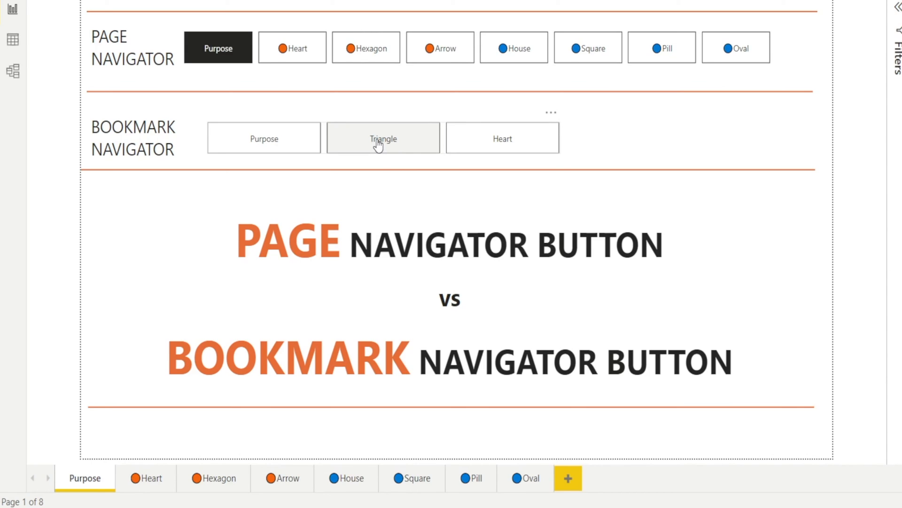
- Remove the Triangle bookmark so the navigator lists only Purpose and Heart
{"action": "left_click", "coordinate": [383, 138]}
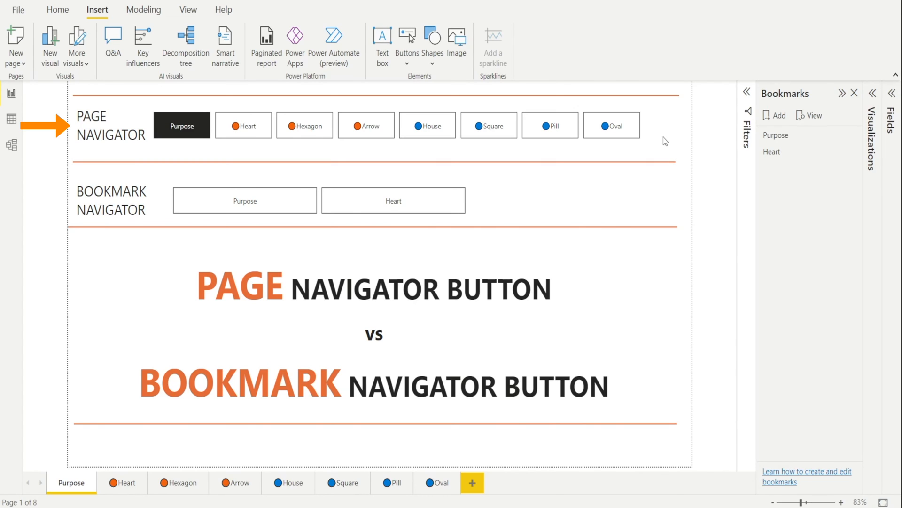
{"action": "mouse_move", "coordinate": [485, 177]}
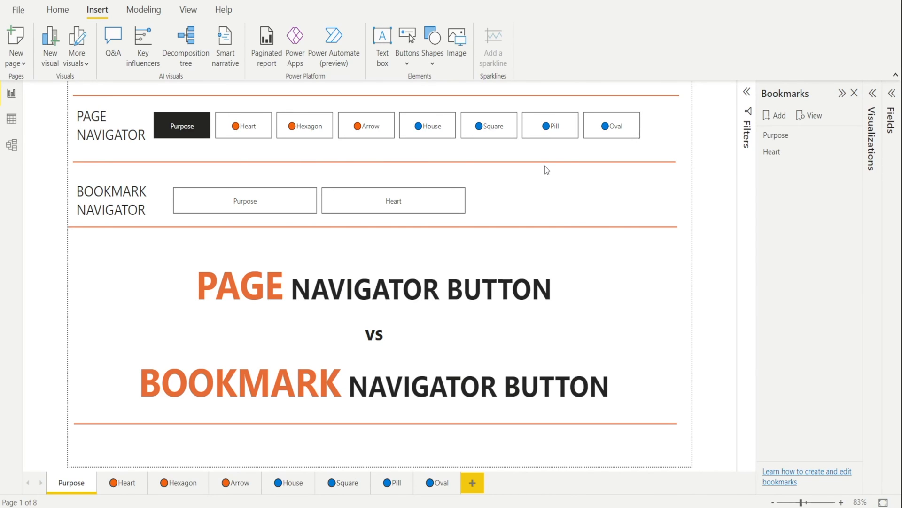
{"action": "mouse_move", "coordinate": [540, 162]}
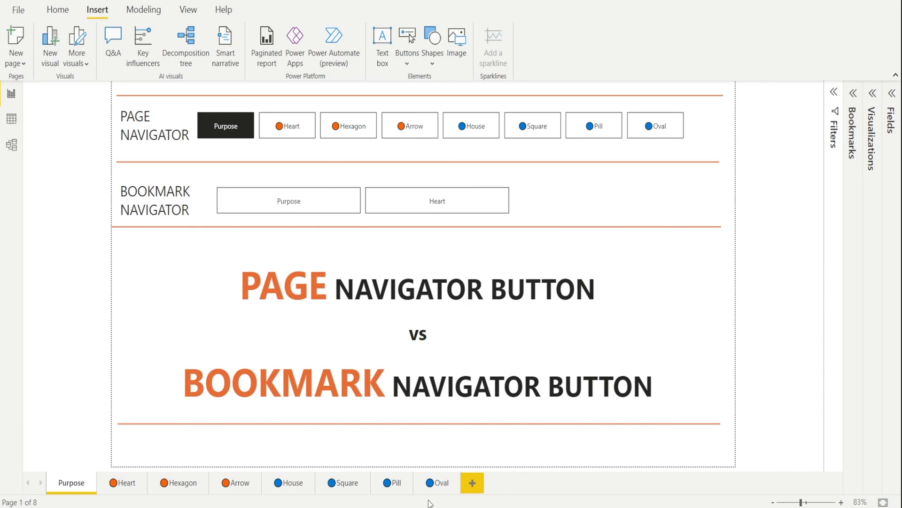
{"action": "mouse_move", "coordinate": [291, 483]}
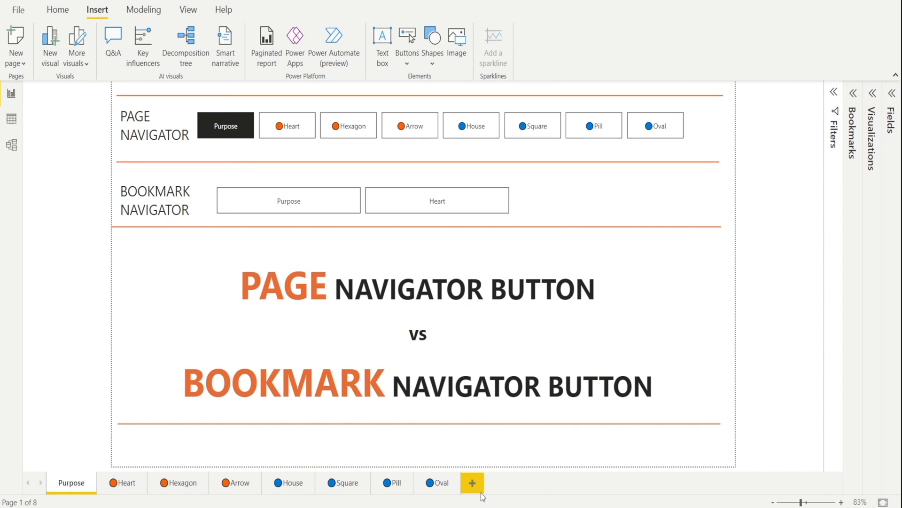
{"action": "mouse_move", "coordinate": [706, 150]}
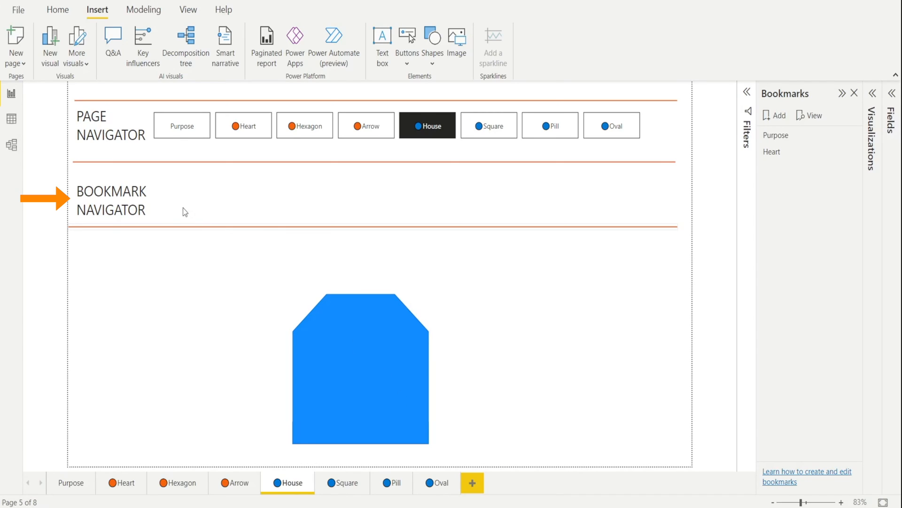
{"action": "mouse_move", "coordinate": [550, 145]}
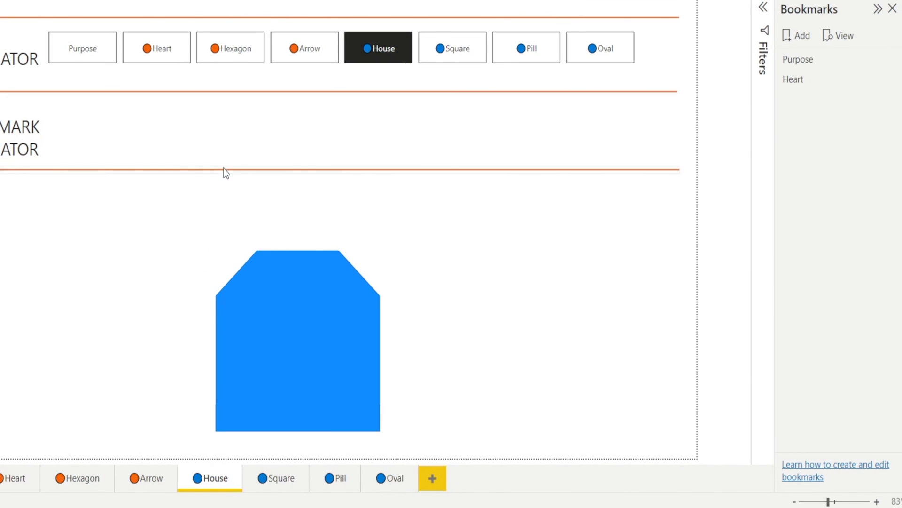
{"action": "mouse_move", "coordinate": [178, 388]}
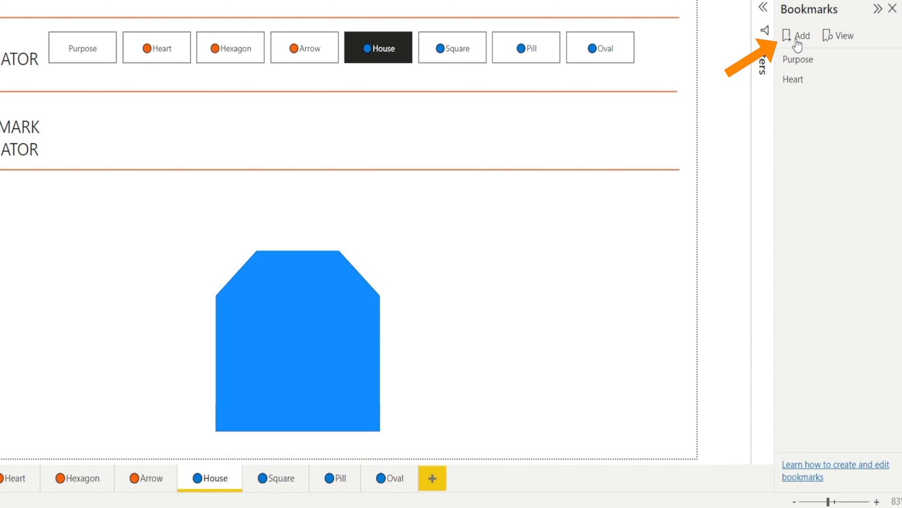
- Capture House, Square, Pill and Oval bookmarks from their blue pages, renaming each to its page name
{"action": "left_click", "coordinate": [800, 35]}
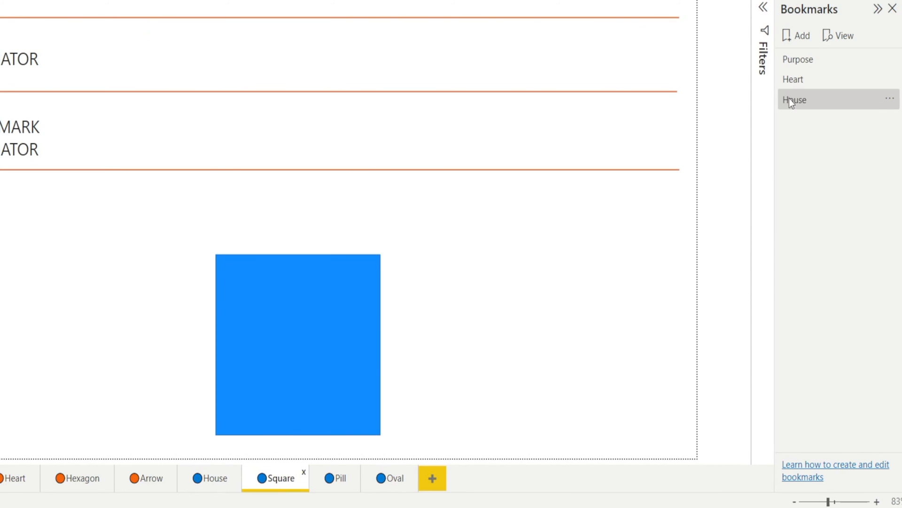
{"action": "left_click", "coordinate": [796, 35]}
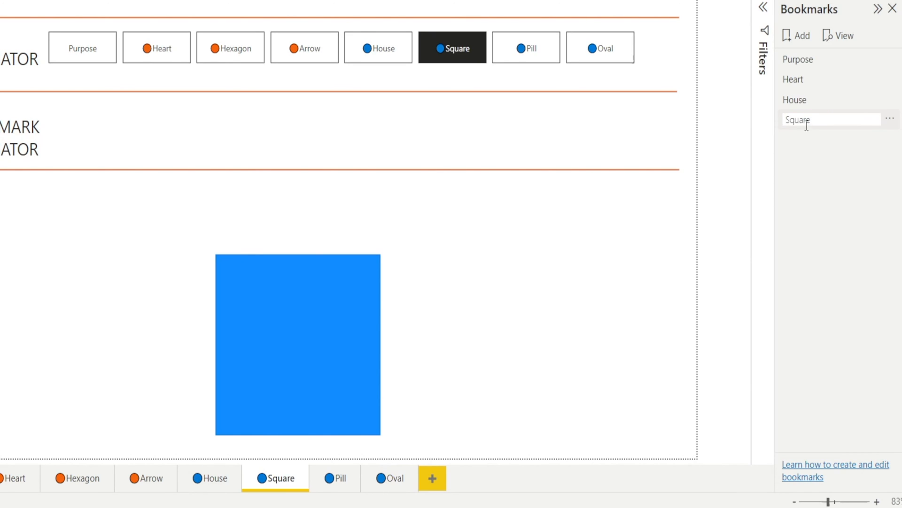
{"action": "left_click", "coordinate": [337, 478]}
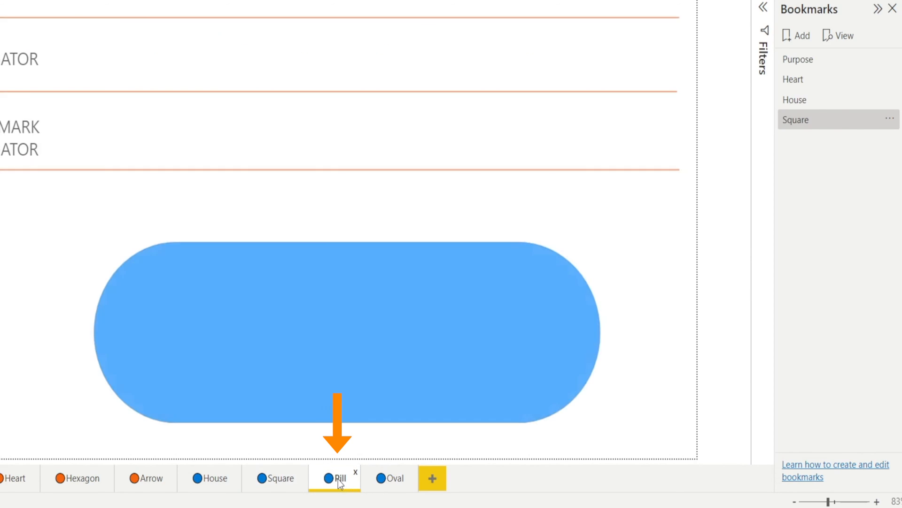
{"action": "left_click", "coordinate": [797, 35]}
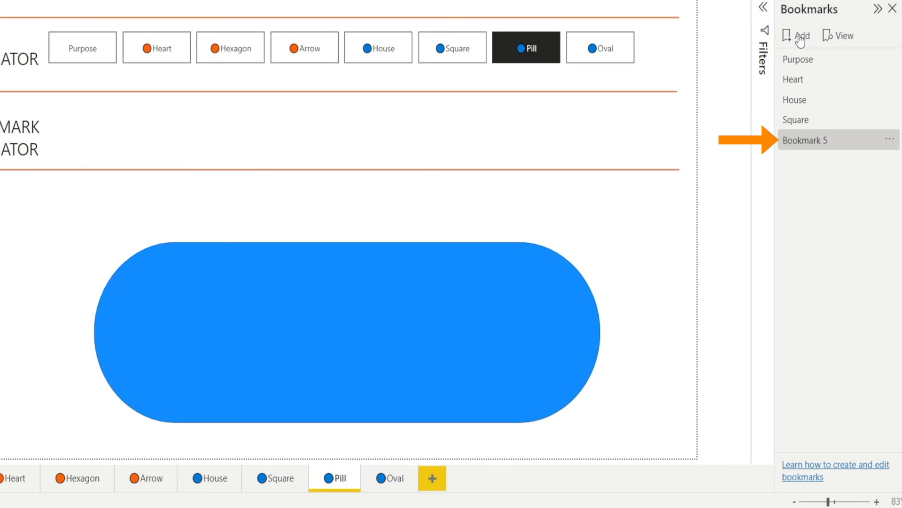
{"action": "double_click", "coordinate": [805, 140]}
{"action": "type", "text": "Pill"}
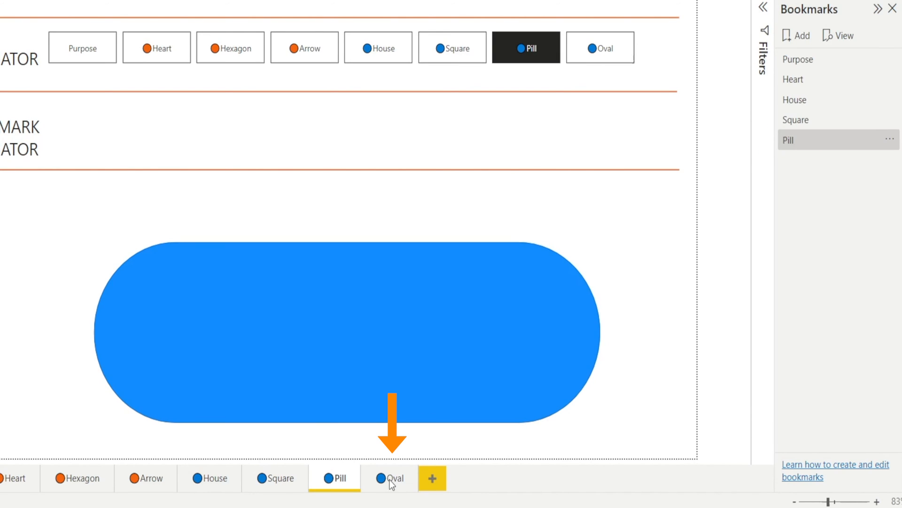
{"action": "left_click", "coordinate": [394, 478]}
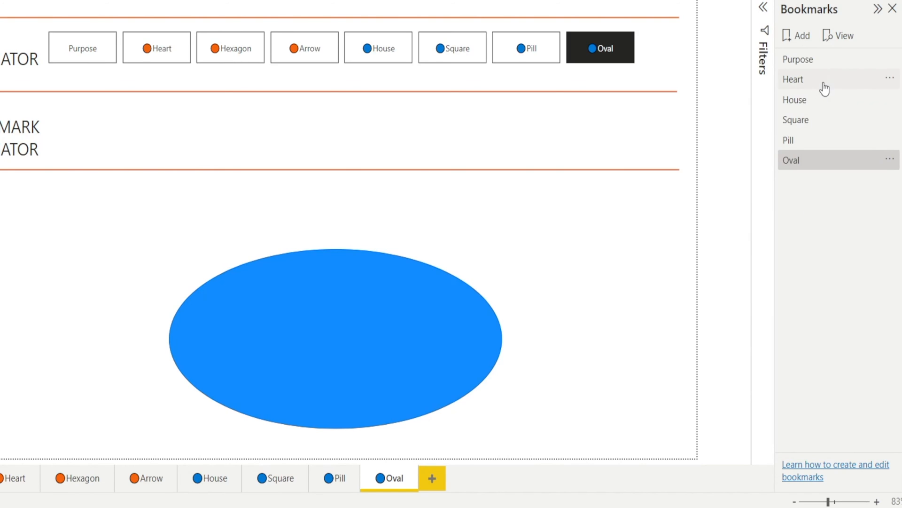
{"action": "mouse_move", "coordinate": [586, 334]}
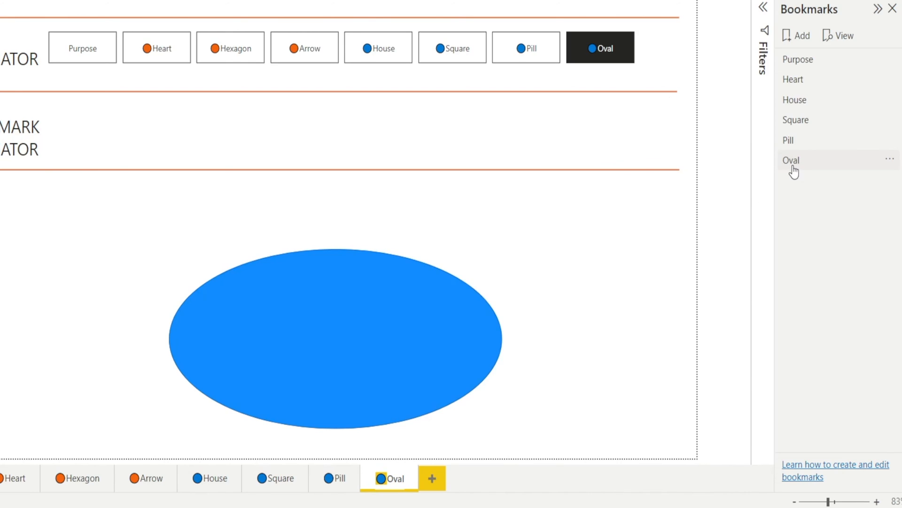
- Prefix the Oval and Pill bookmark names with a blue-dot emoji
{"action": "double_click", "coordinate": [791, 160]}
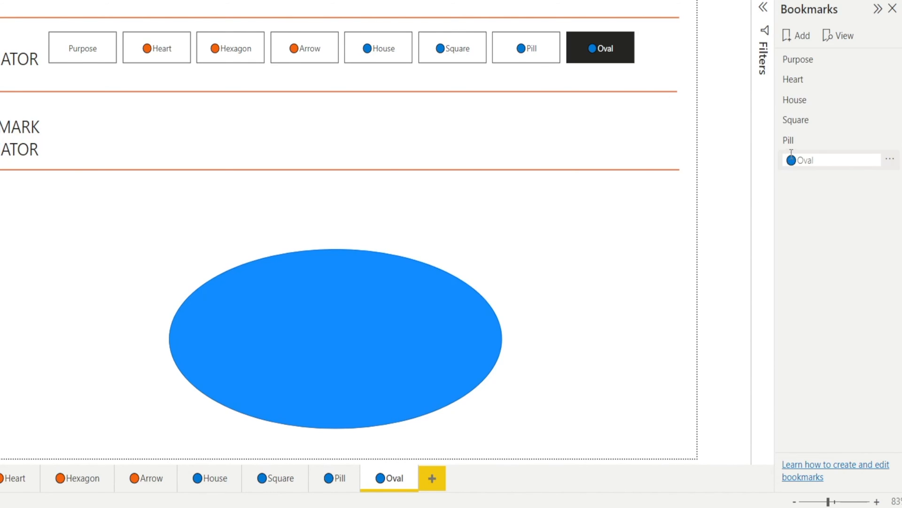
{"action": "left_click", "coordinate": [789, 140]}
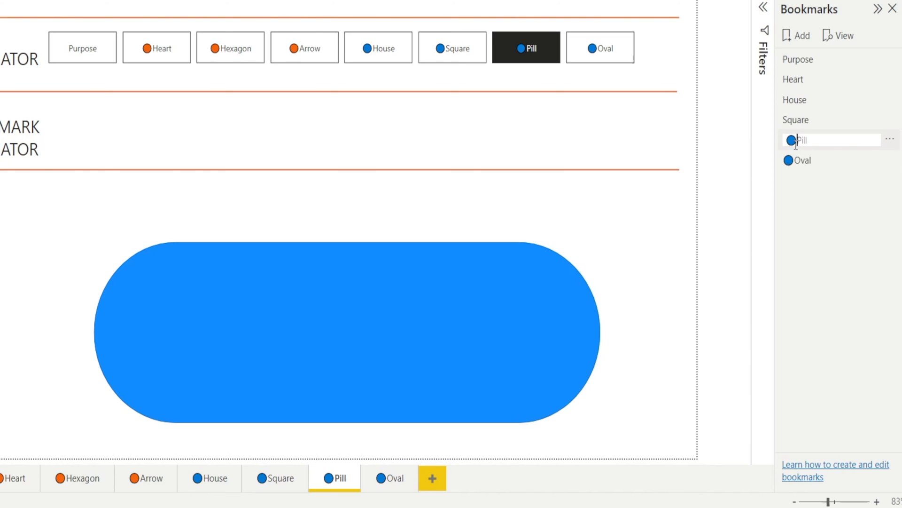
{"action": "mouse_move", "coordinate": [795, 122]}
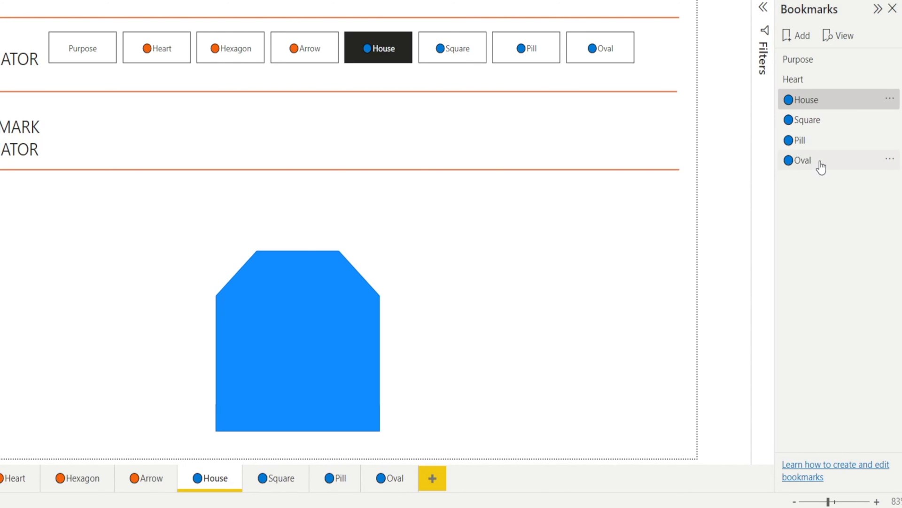
- Group the four blue-dot bookmarks, name the group Blue and expand it
{"action": "left_click", "coordinate": [802, 160]}
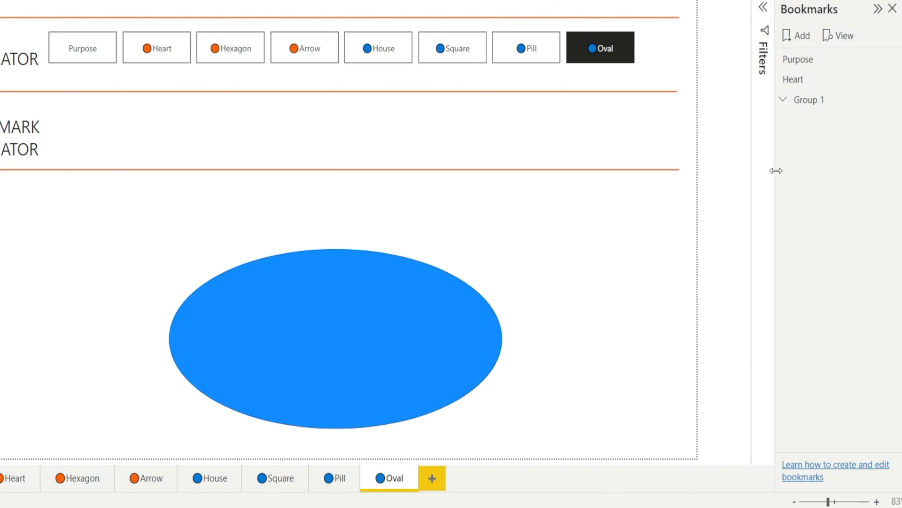
{"action": "double_click", "coordinate": [809, 98]}
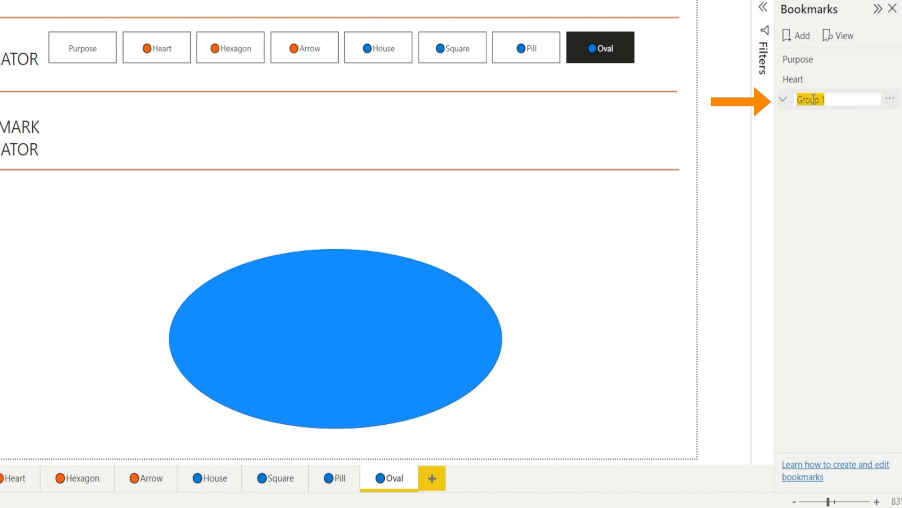
{"action": "type", "text": "Blue"}
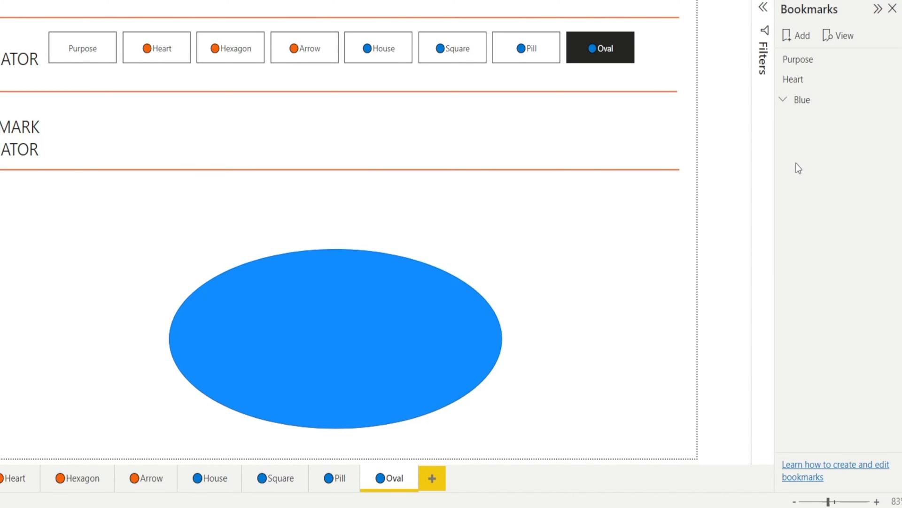
{"action": "left_click", "coordinate": [783, 98]}
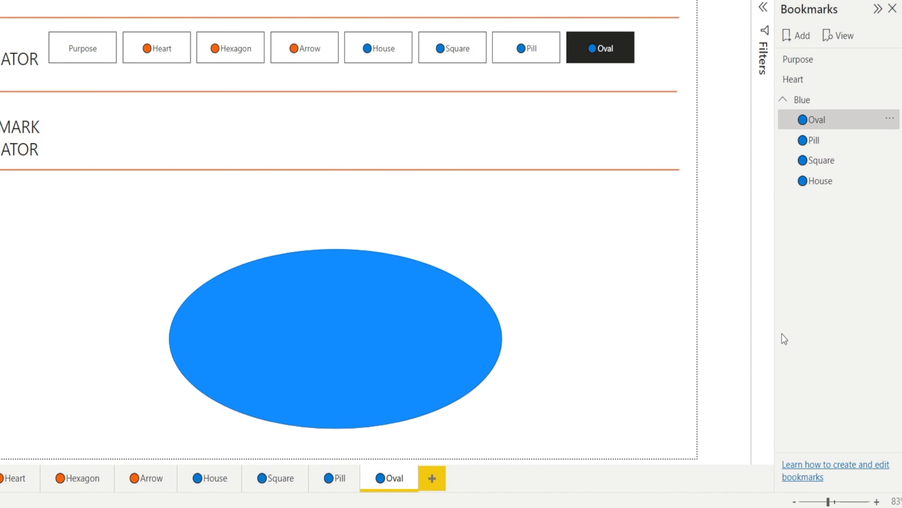
{"action": "mouse_move", "coordinate": [851, 293]}
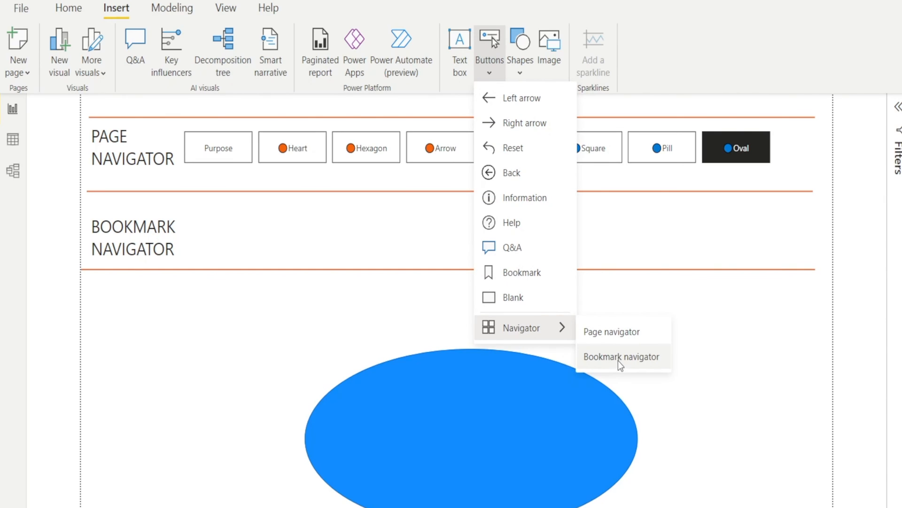
- Insert a bookmark navigator listing all six bookmarks on the Oval page
{"action": "left_click", "coordinate": [621, 355]}
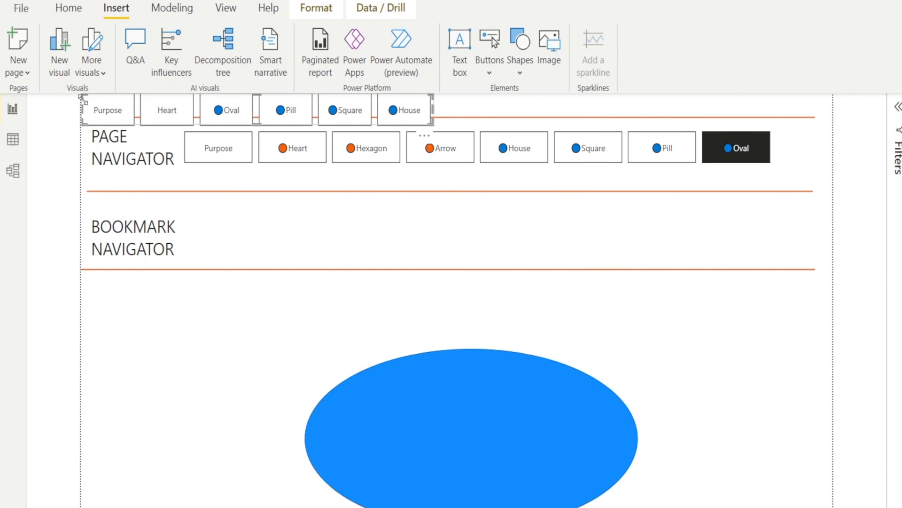
{"action": "mouse_move", "coordinate": [107, 118]}
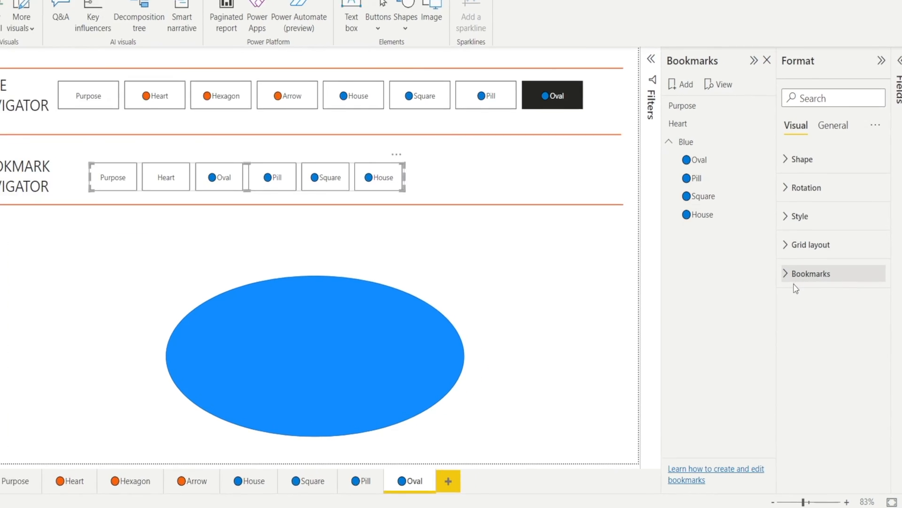
- Restrict the navigator to the Blue group so it shows only Oval, Pill, Square and House
{"action": "left_click", "coordinate": [813, 273]}
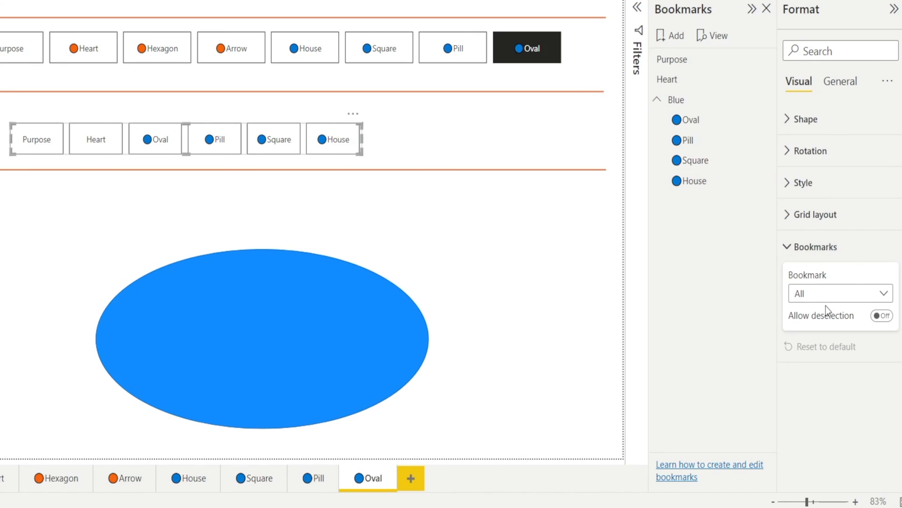
{"action": "left_click", "coordinate": [840, 293]}
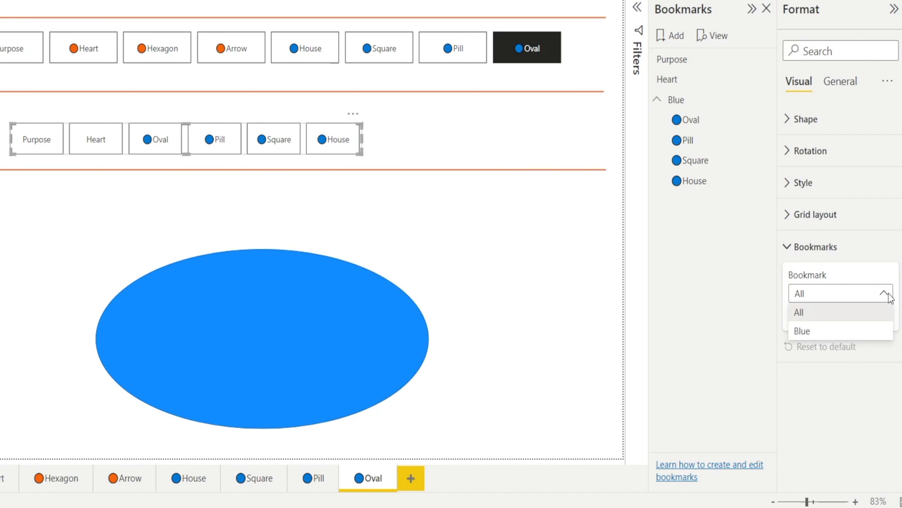
{"action": "mouse_move", "coordinate": [819, 302]}
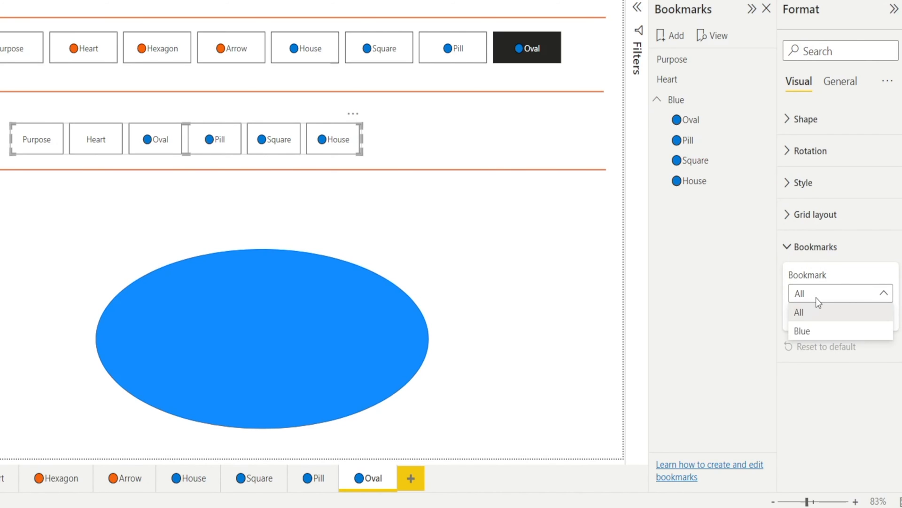
{"action": "mouse_move", "coordinate": [810, 337]}
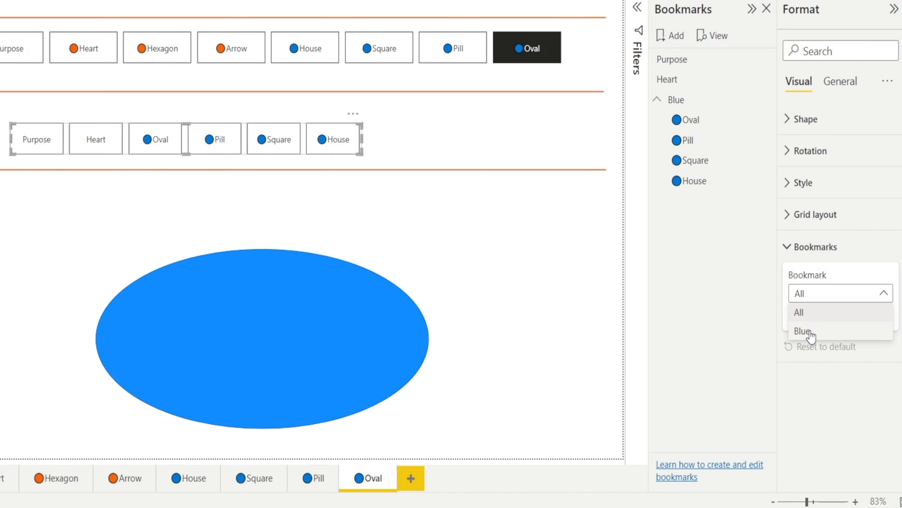
{"action": "left_click", "coordinate": [801, 330]}
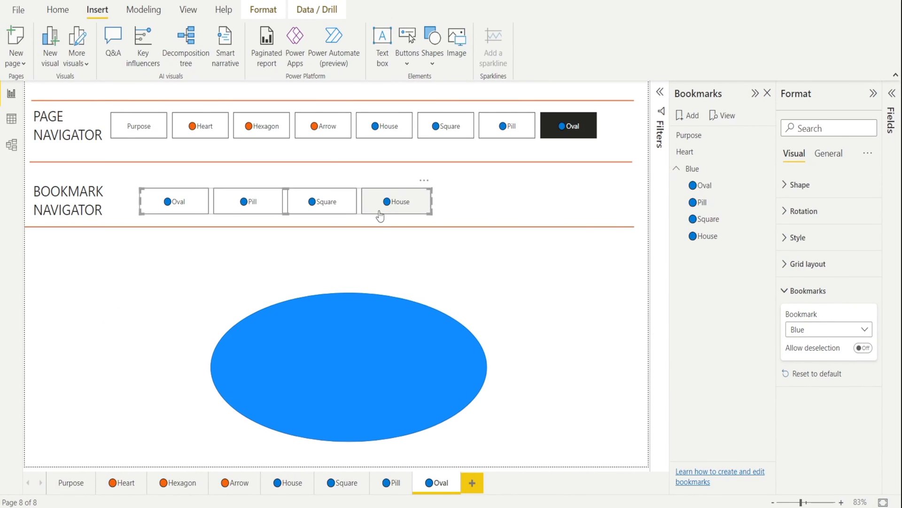
{"action": "mouse_move", "coordinate": [512, 233]}
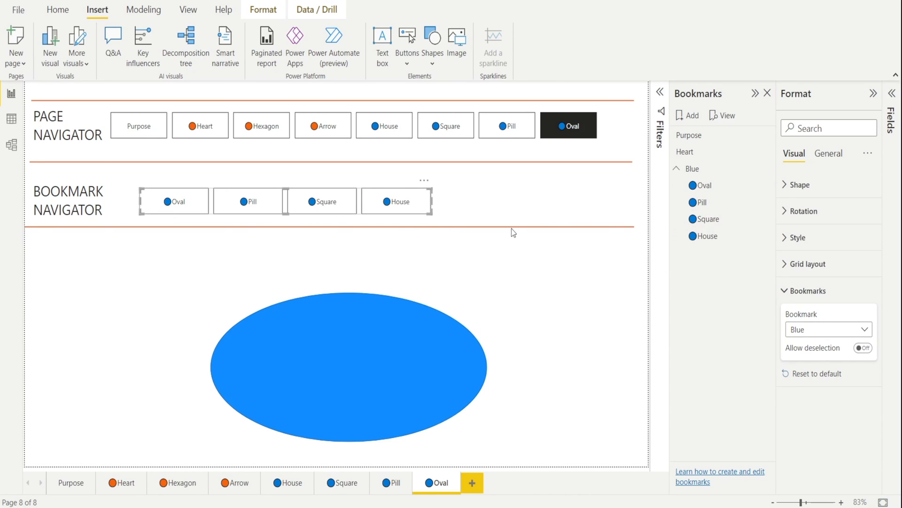
{"action": "left_click", "coordinate": [523, 223]}
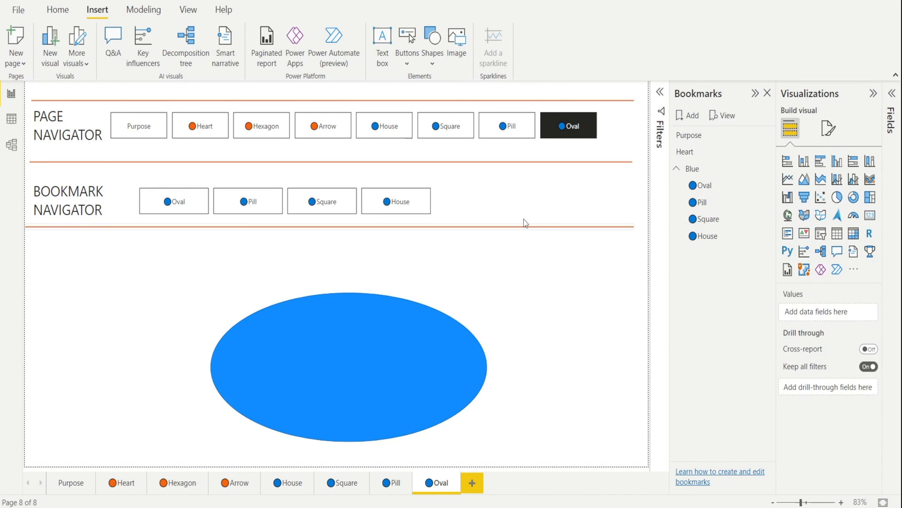
{"action": "mouse_move", "coordinate": [84, 242]}
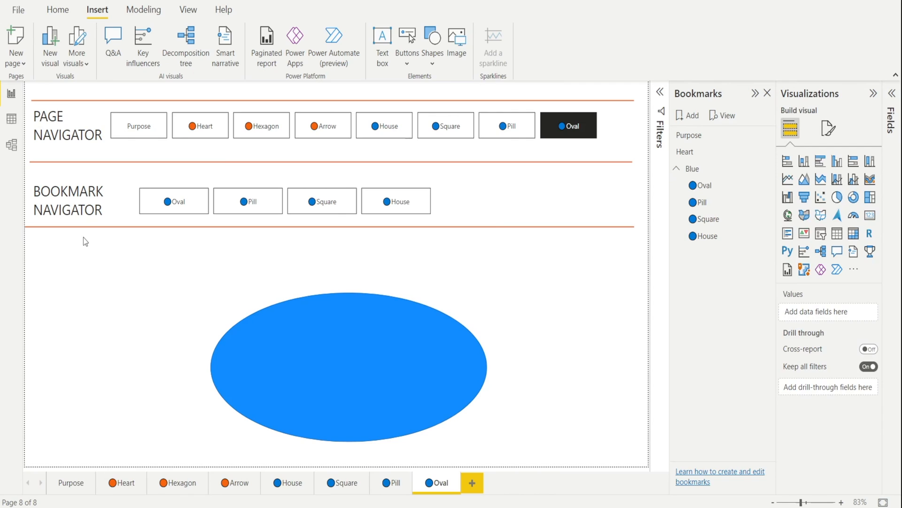
{"action": "mouse_move", "coordinate": [94, 141]}
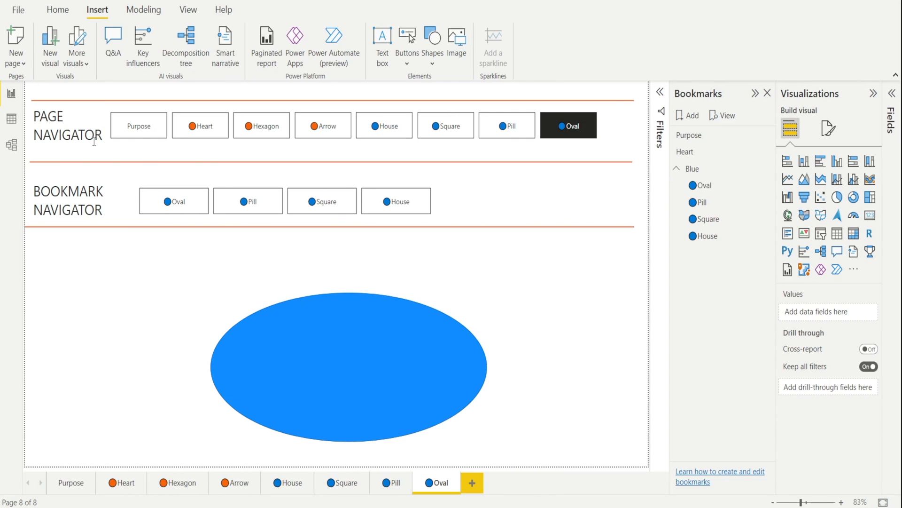
{"action": "mouse_move", "coordinate": [453, 209]}
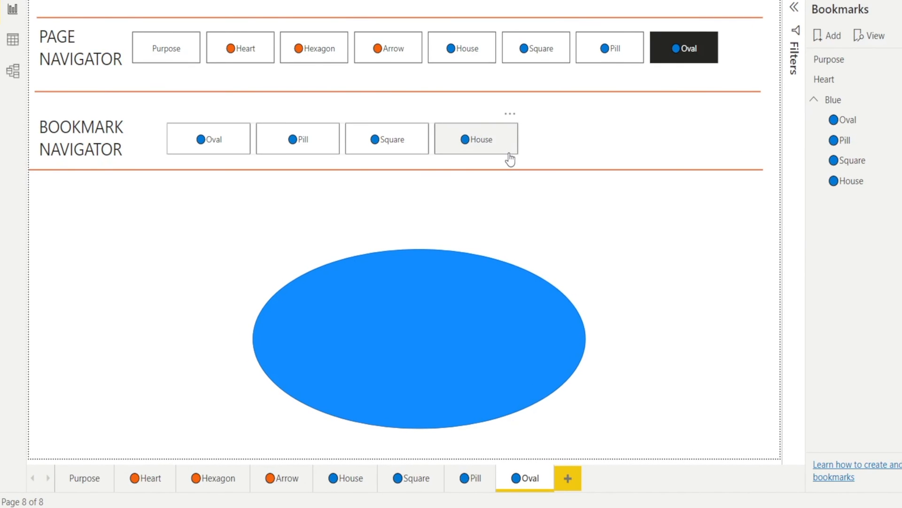
- Copy the navigator to the House and Square pages and test its Square and Pill buttons
{"action": "key", "text": "ctrl+c"}
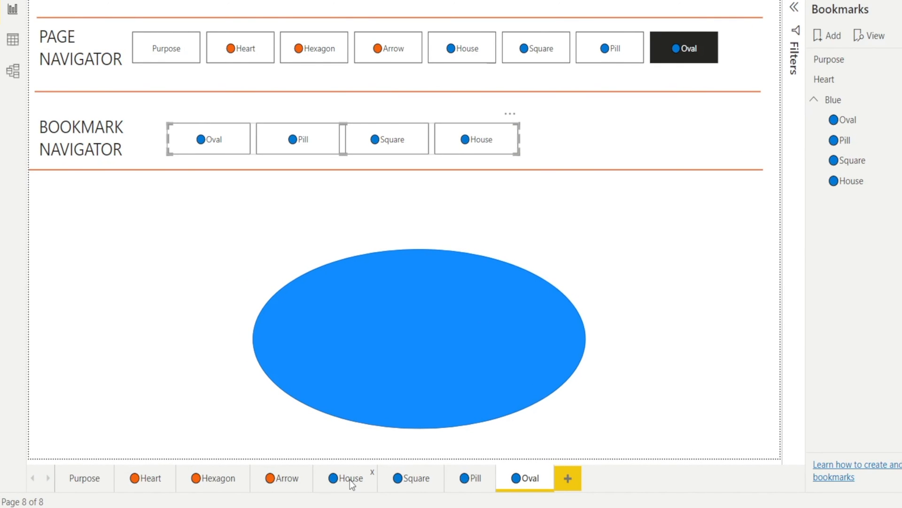
{"action": "left_click", "coordinate": [348, 477]}
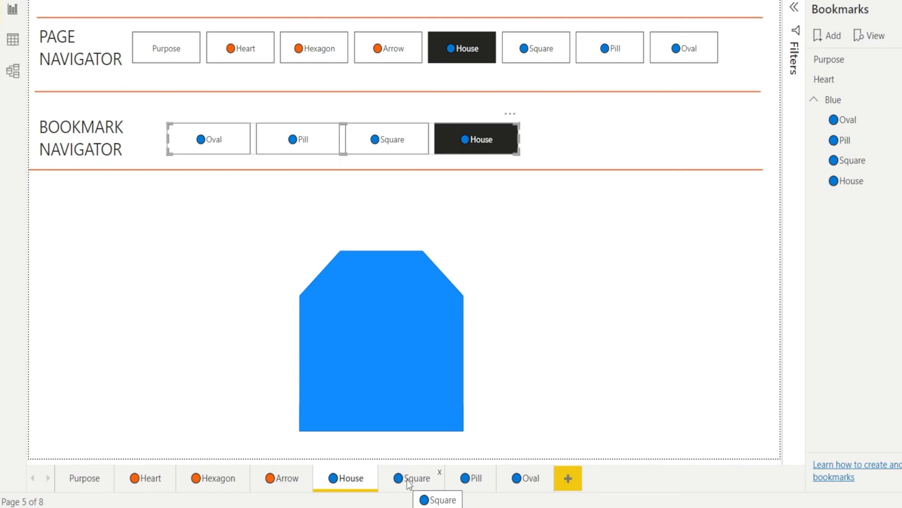
{"action": "left_click", "coordinate": [412, 478]}
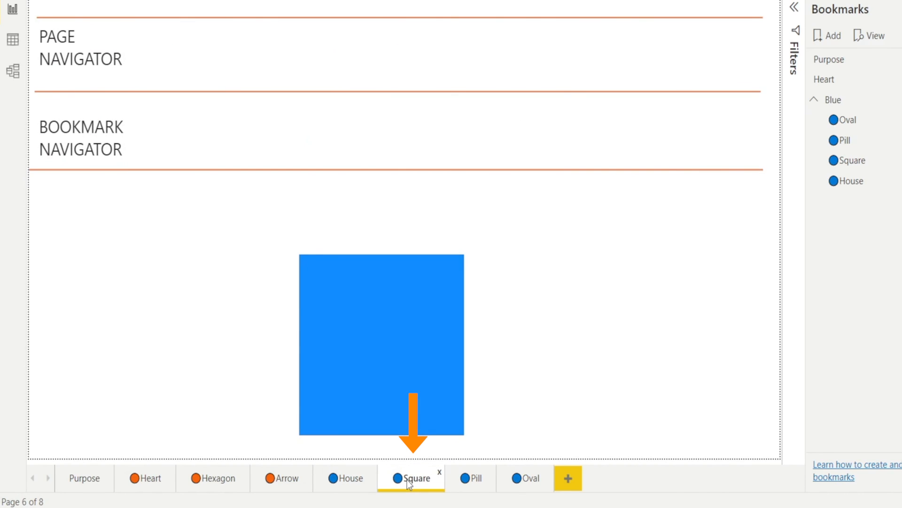
{"action": "key", "text": "ctrl+v"}
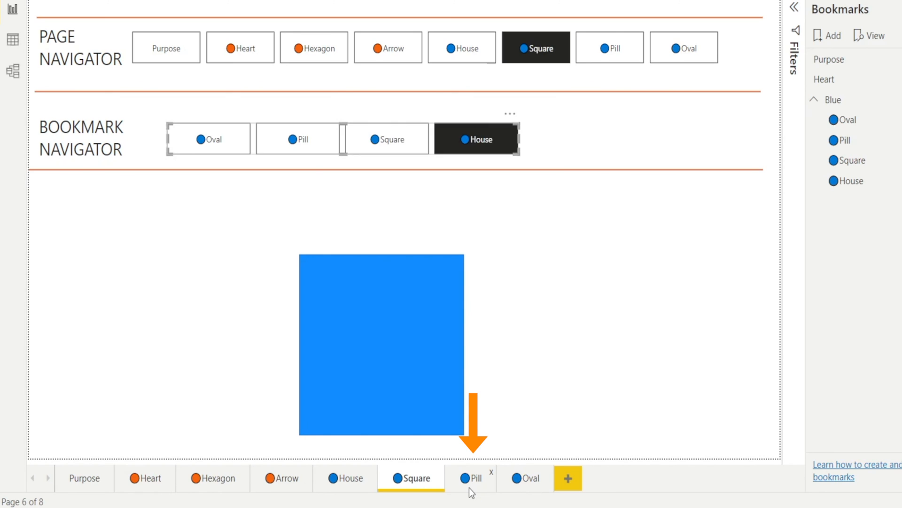
{"action": "left_click", "coordinate": [476, 478]}
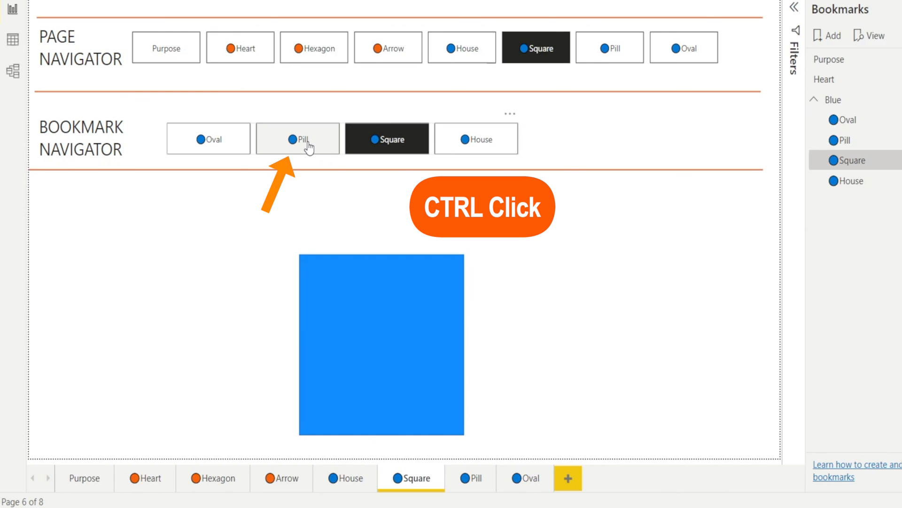
{"action": "left_click", "coordinate": [298, 139]}
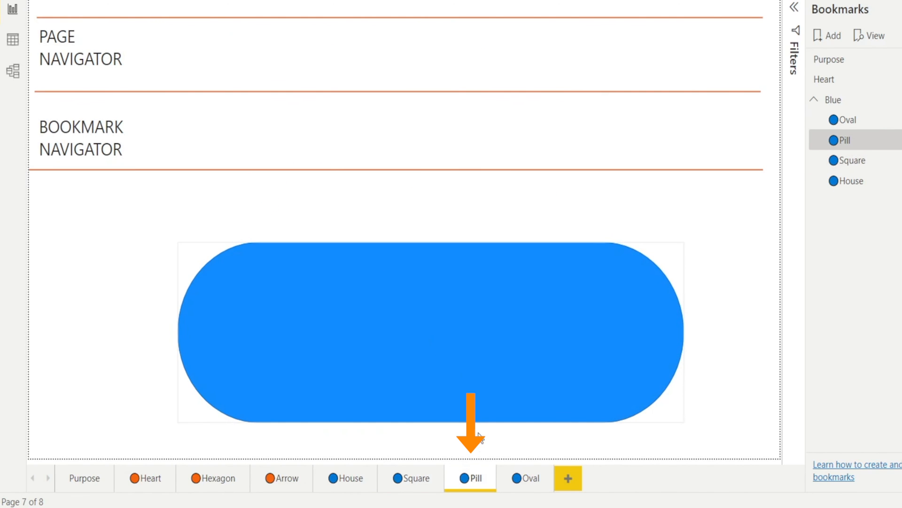